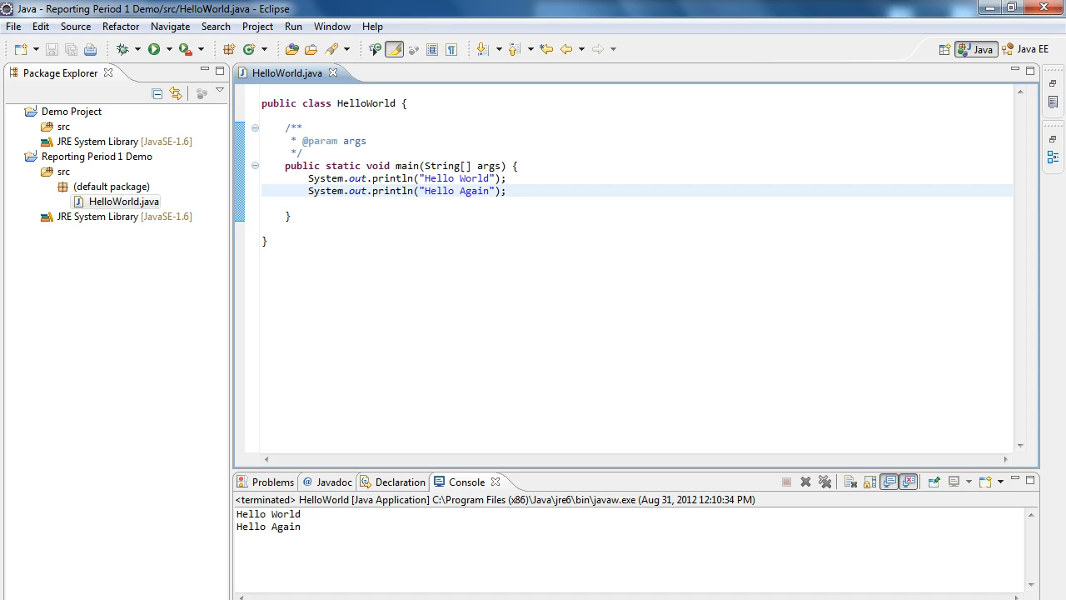
# Fill the New Java Class dialog with name HelloWorldGUI and request a public static void main stub
pyautogui.click(506, 190)
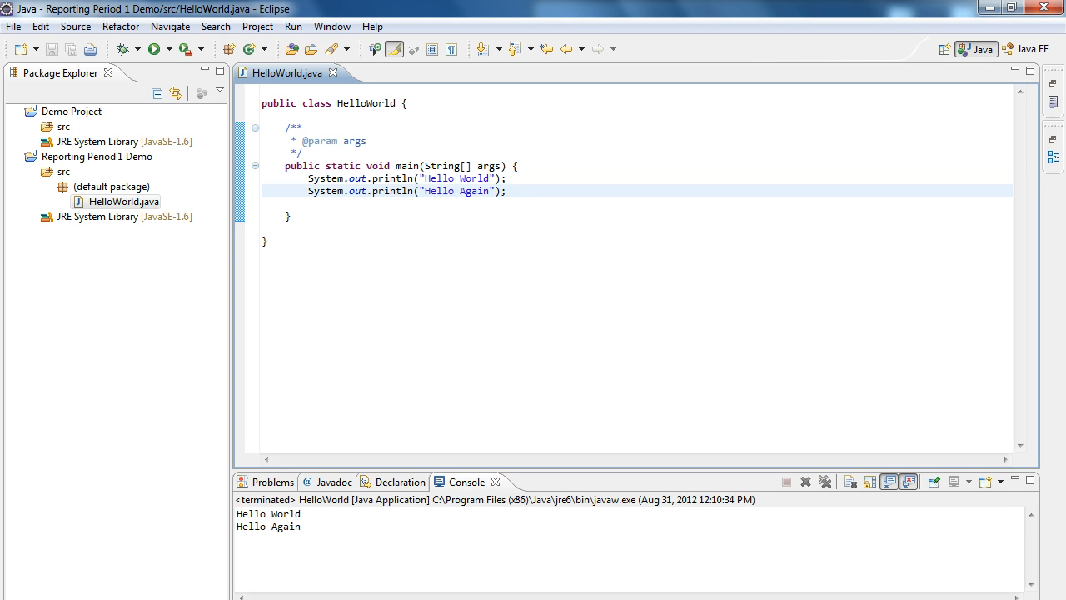
pyautogui.click(507, 190)
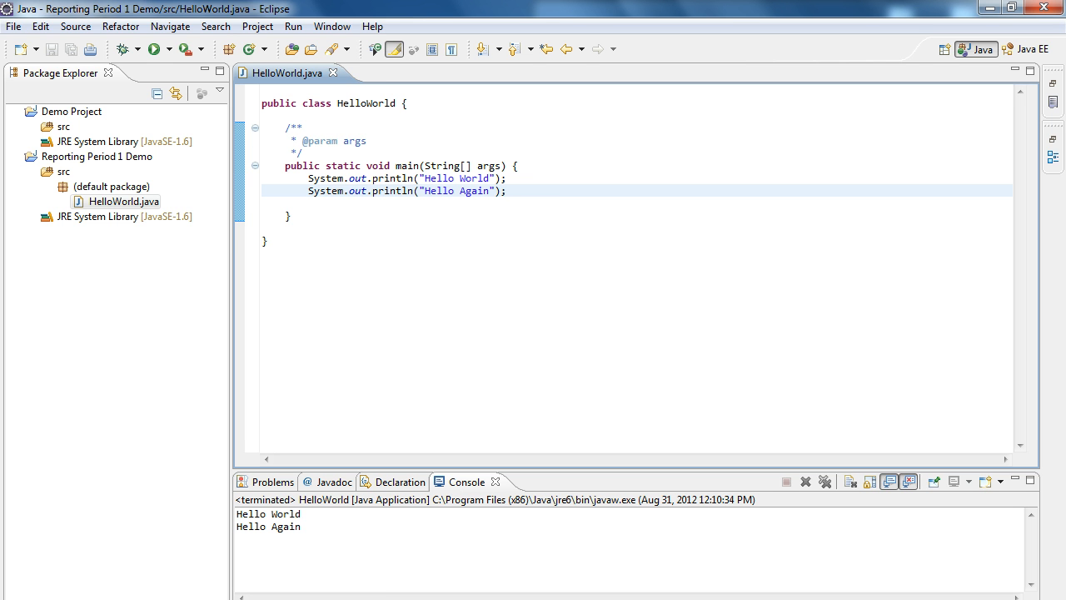
pyautogui.click(507, 190)
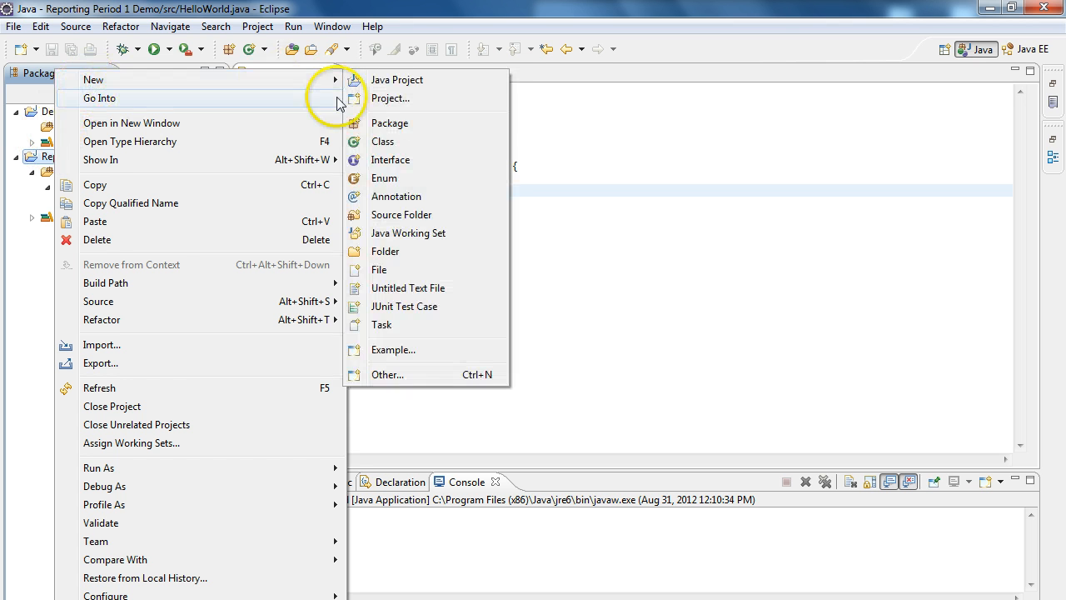
pyautogui.moveTo(363, 140)
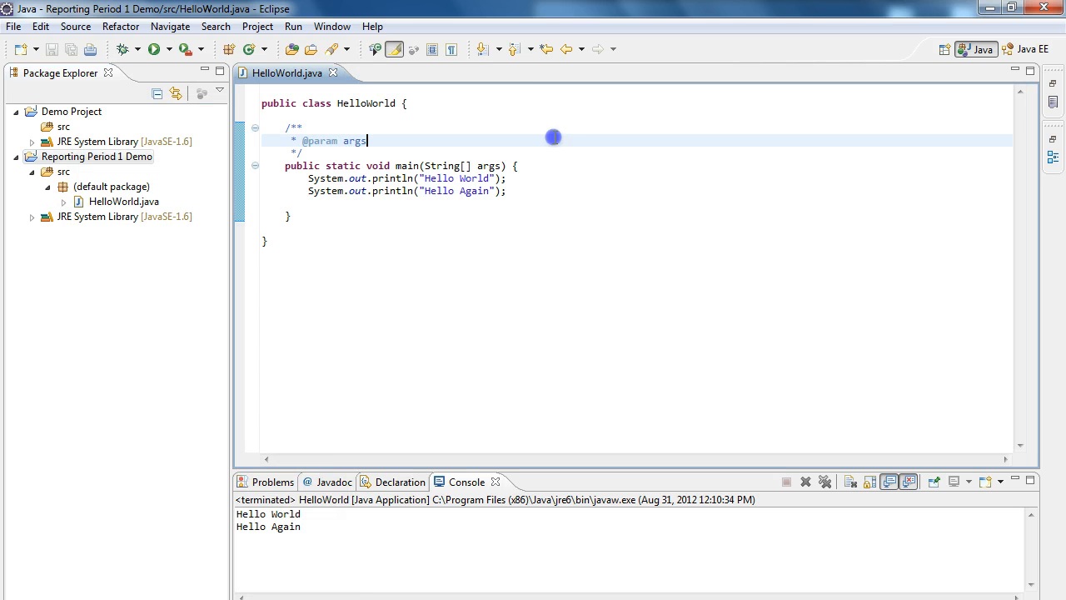
pyautogui.moveTo(250, 50)
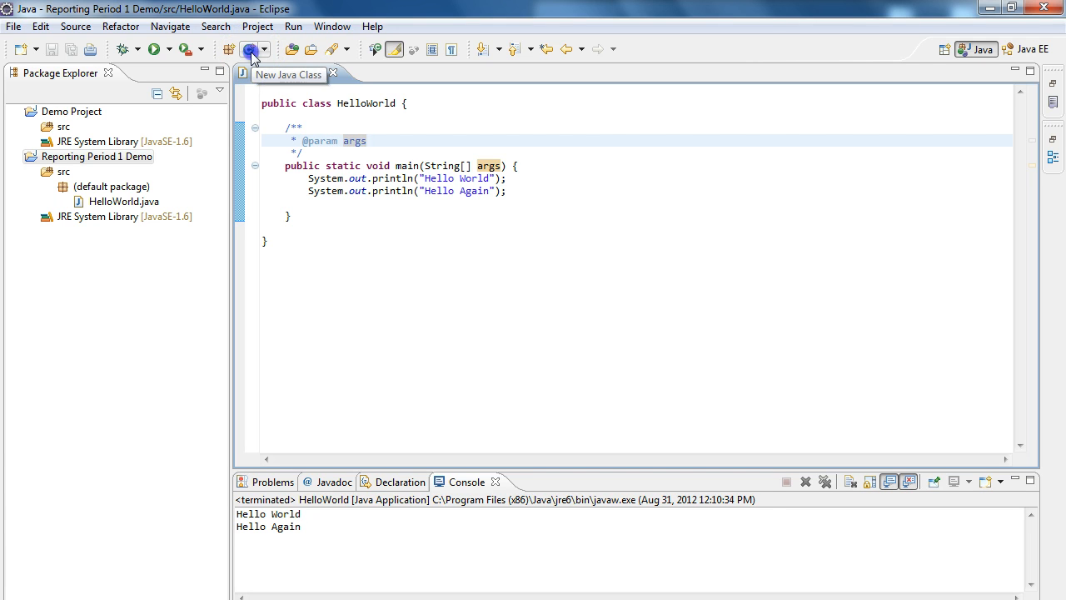
pyautogui.click(250, 50)
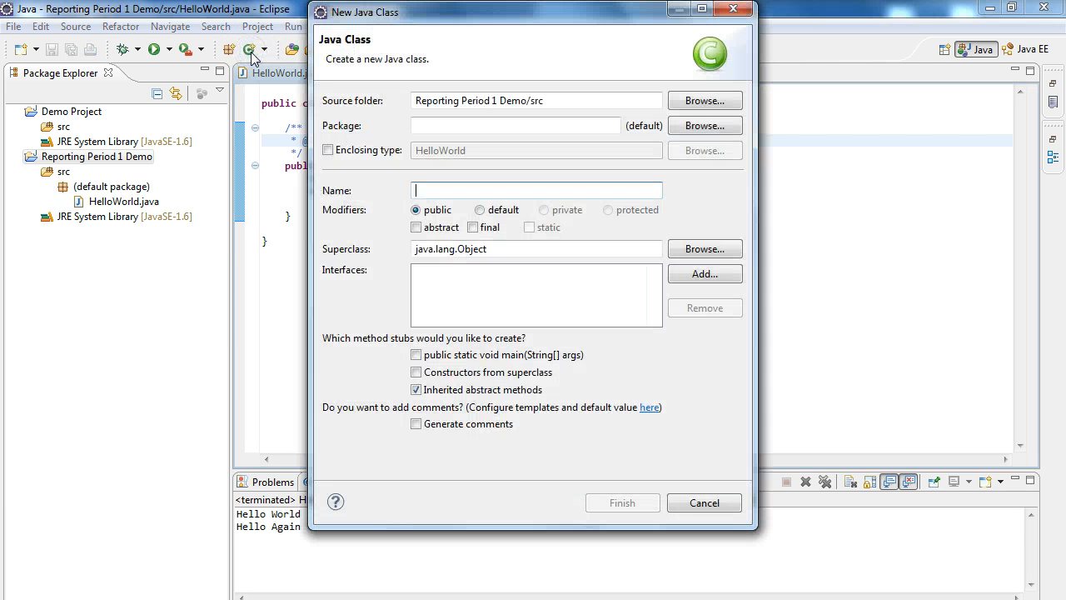
pyautogui.write('H')
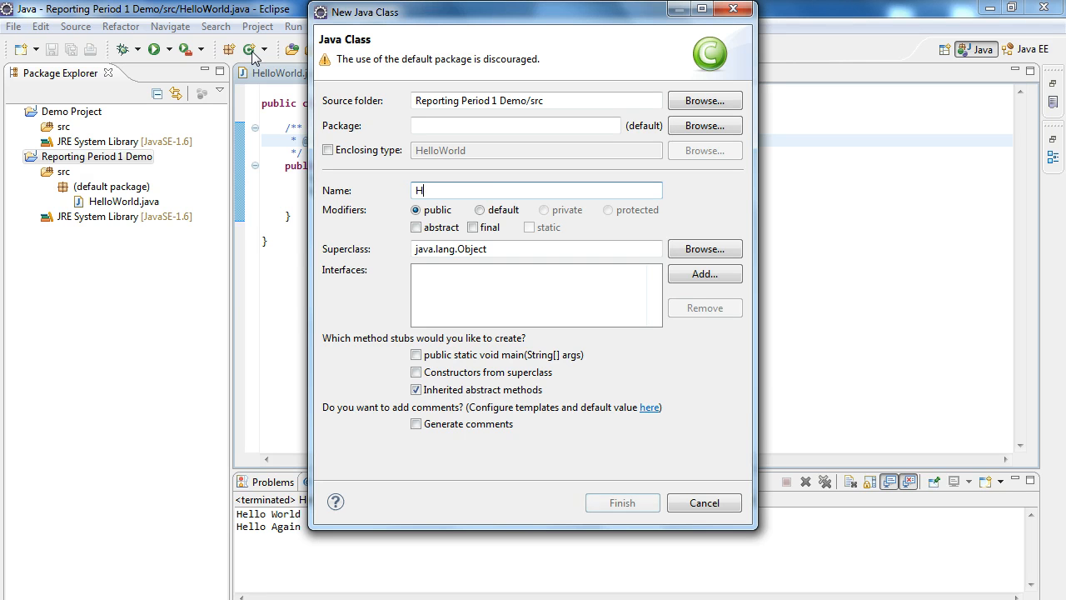
pyautogui.write('elloWorldGUI')
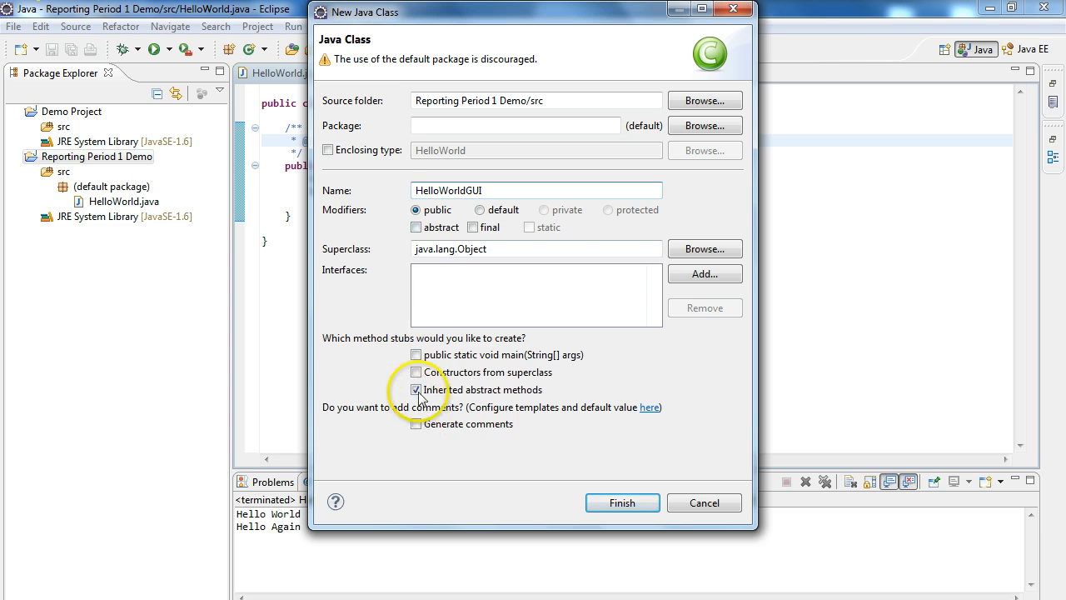
pyautogui.click(417, 354)
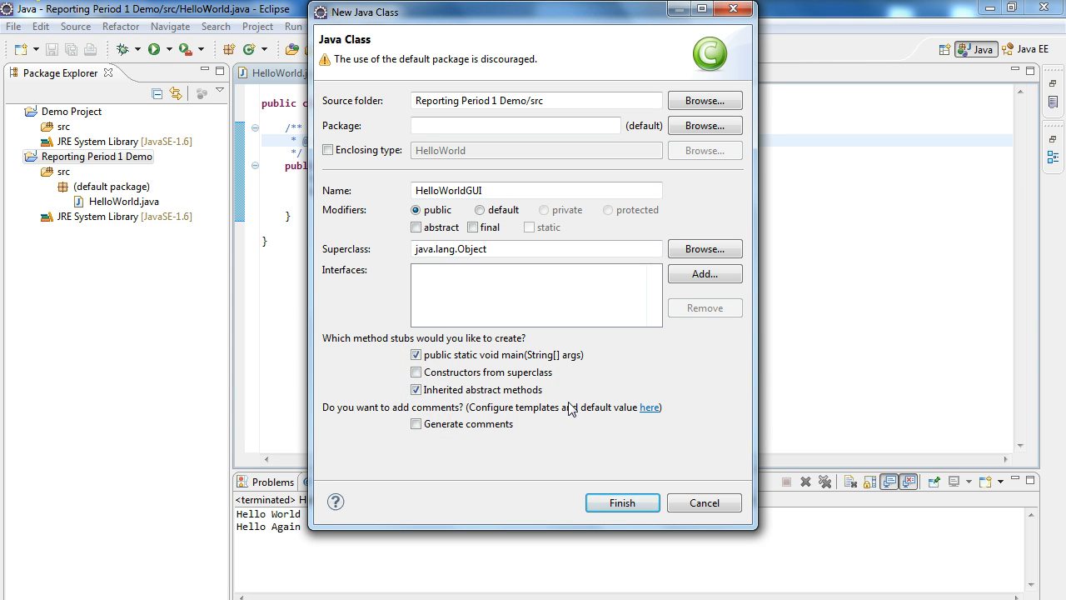
pyautogui.moveTo(587, 363)
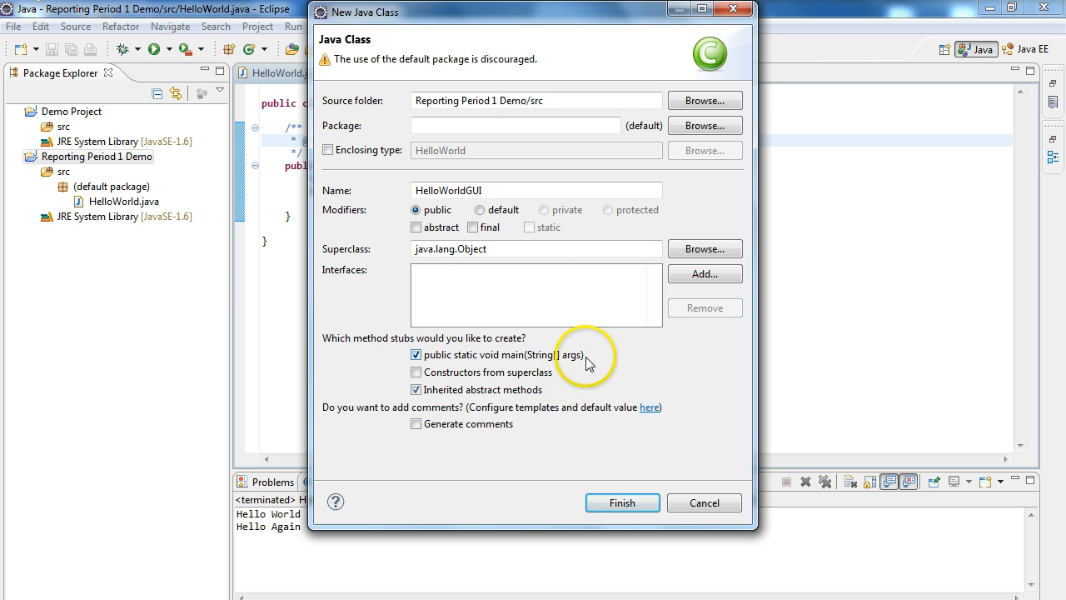
pyautogui.moveTo(590, 363)
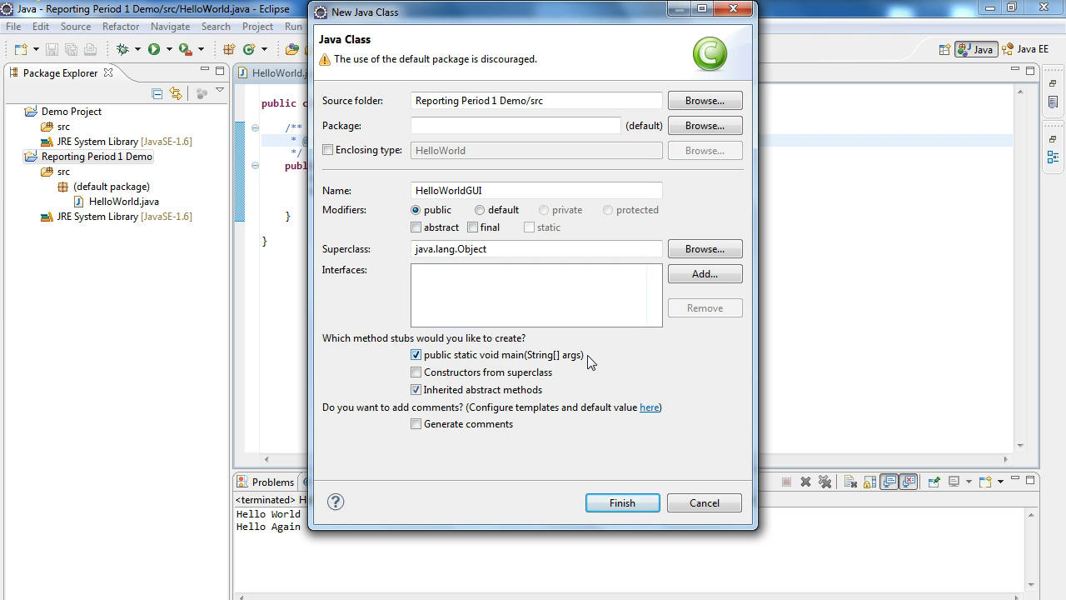
pyautogui.click(623, 503)
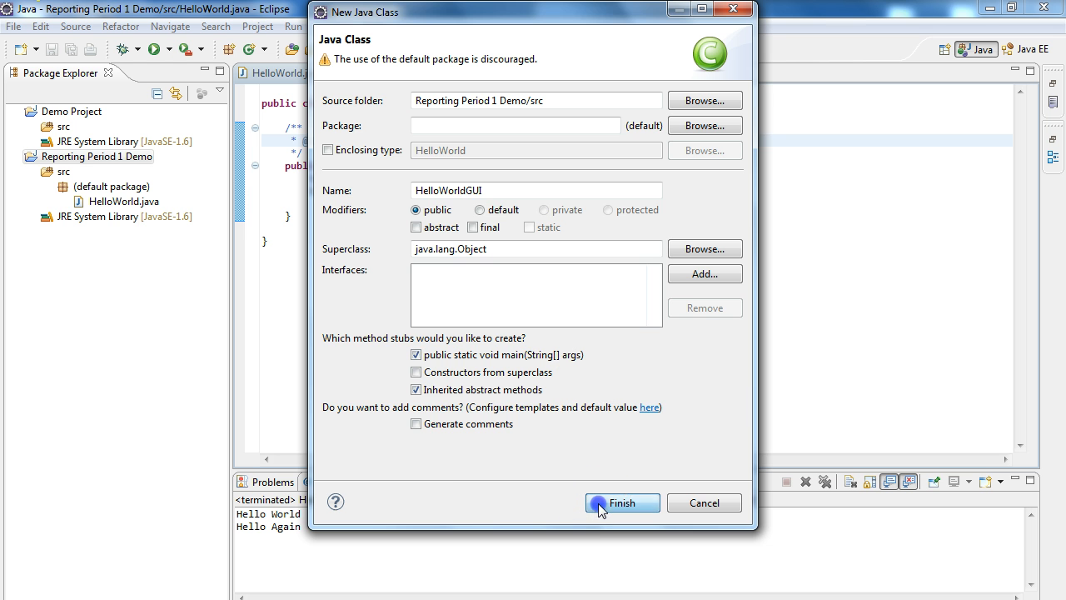
# Finish creating HelloWorldGUI.java and delete the auto-generated TODO comment in main
pyautogui.click(621, 503)
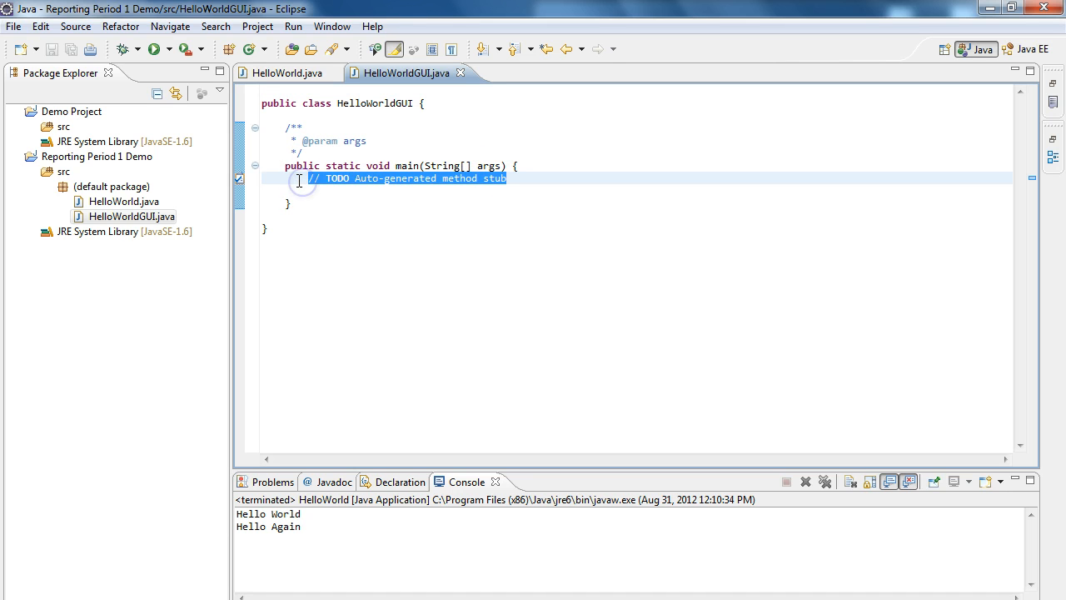
pyautogui.press('Delete')
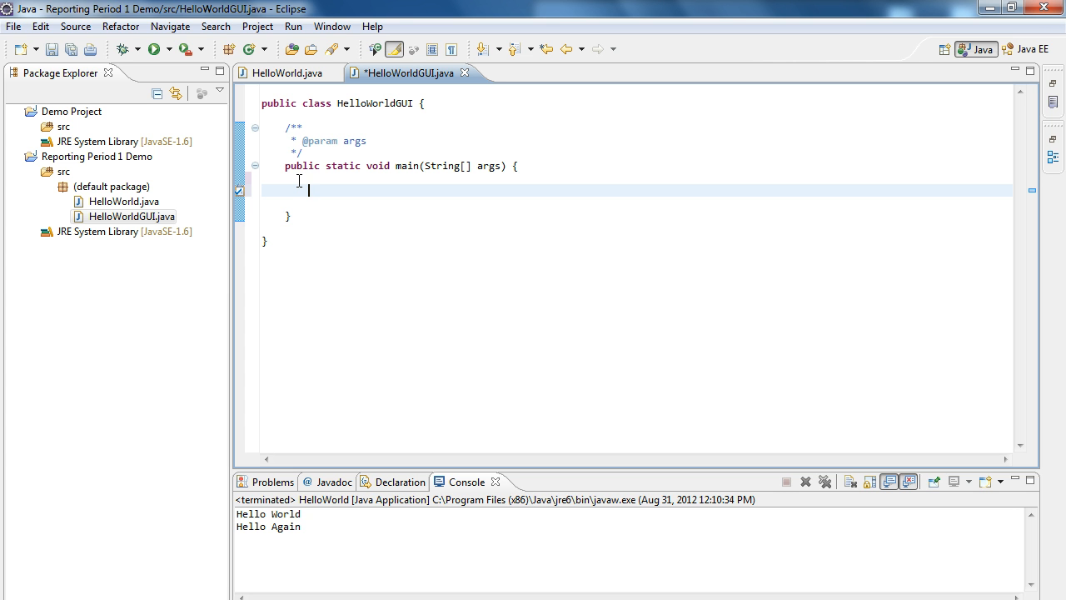
# Enter "JOptionPane." in main so its member proposals appear
pyautogui.write('S')
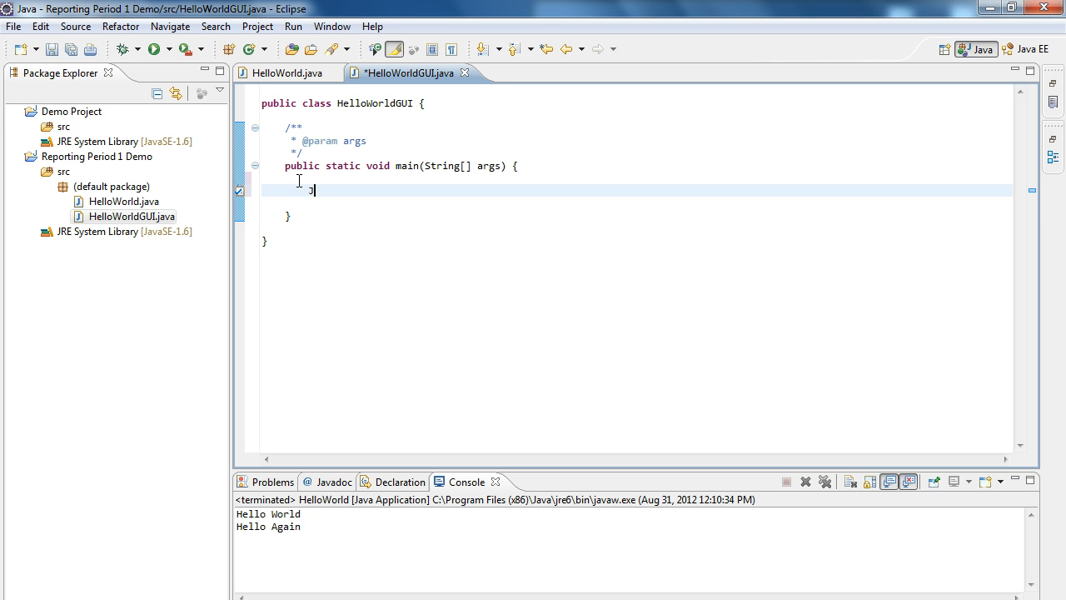
pyautogui.write('OptionPa')
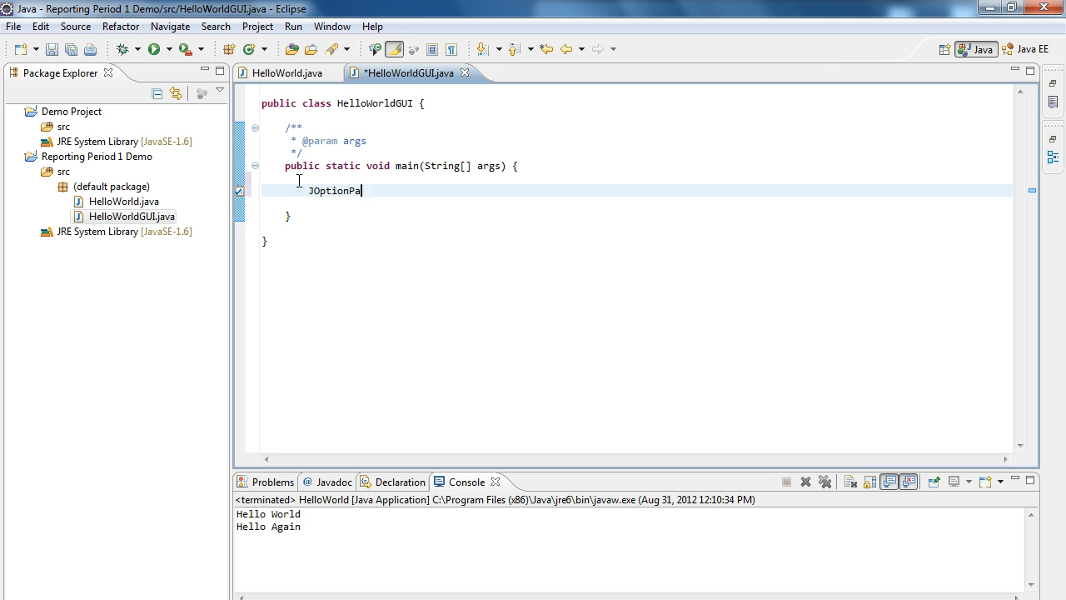
pyautogui.write('ne.')
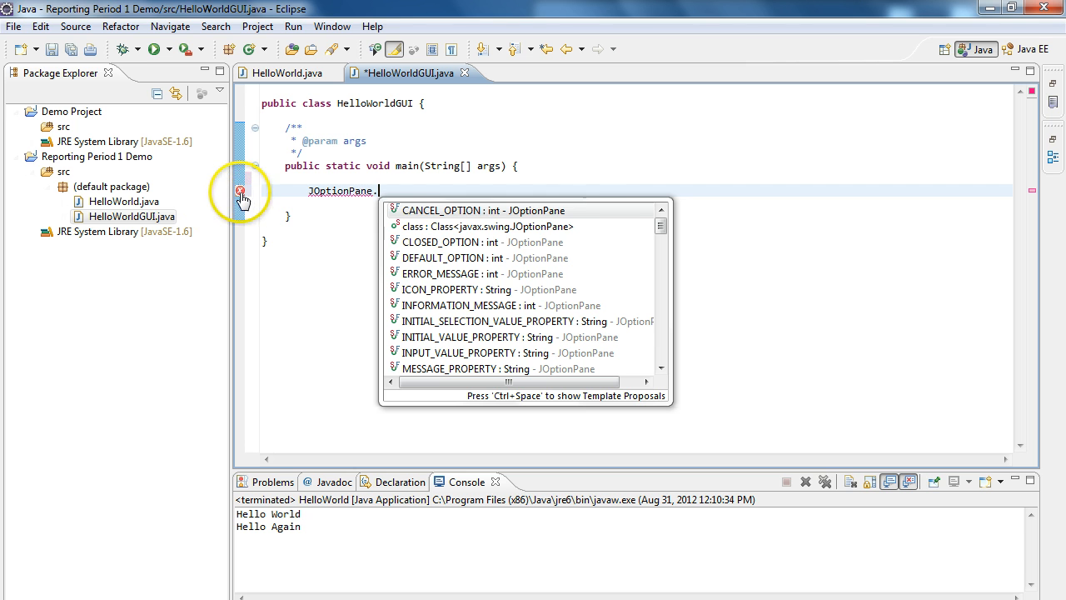
pyautogui.moveTo(242, 190)
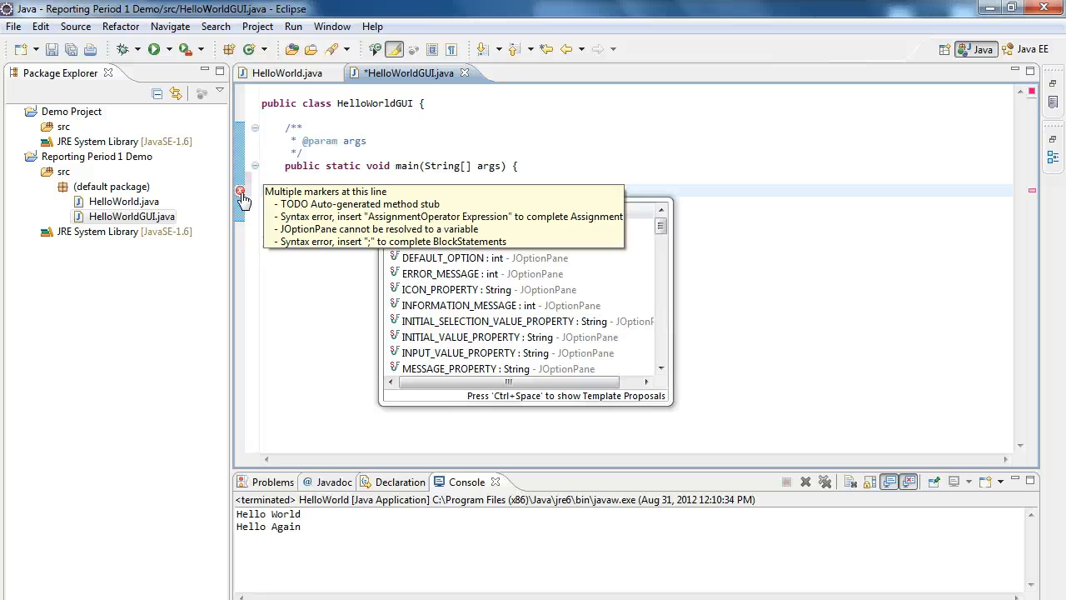
pyautogui.moveTo(377, 170)
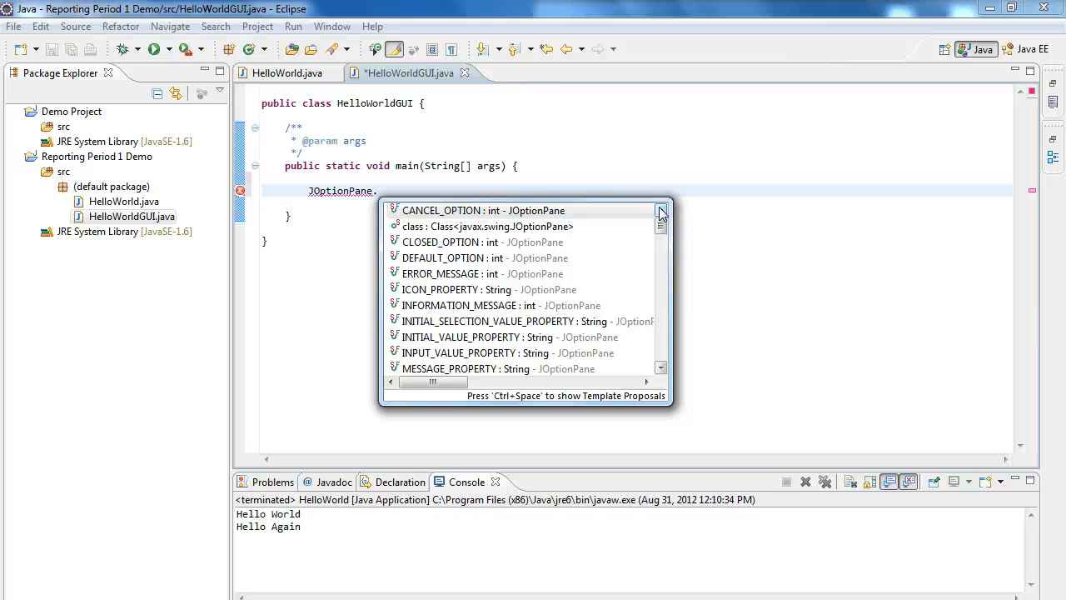
pyautogui.moveTo(670, 334)
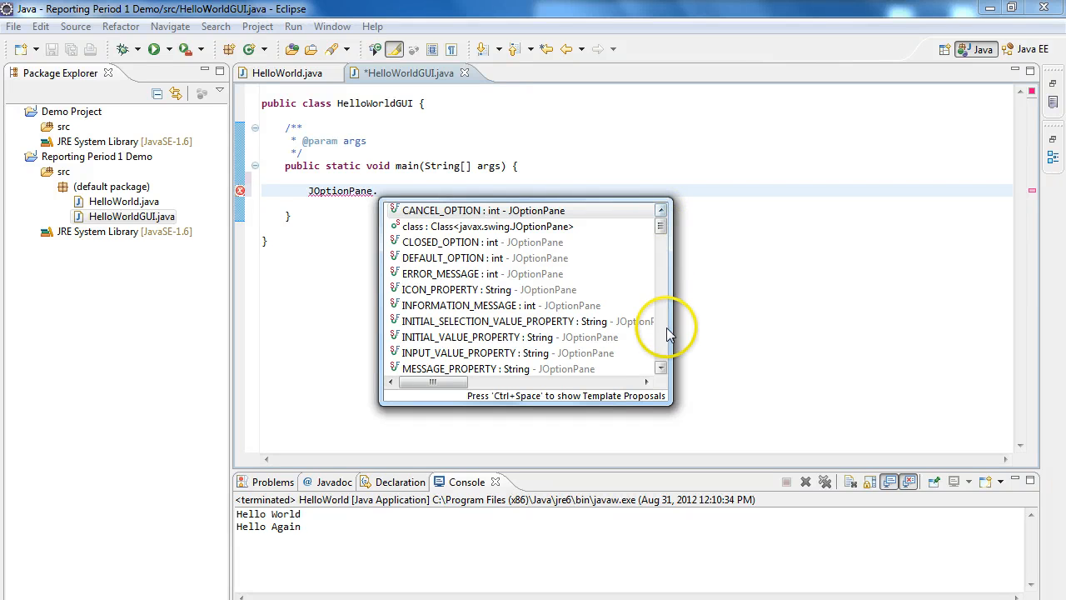
# Browse the proposal list down to showMessageDialog(Component, Object) and view its Javadoc
pyautogui.click(660, 368)
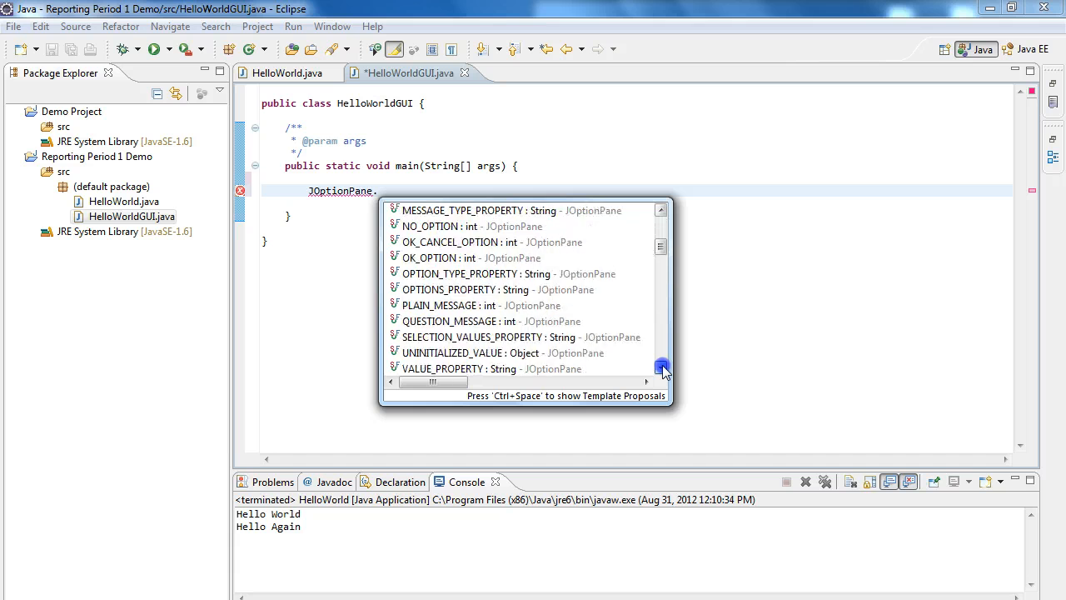
pyautogui.scroll(-3)
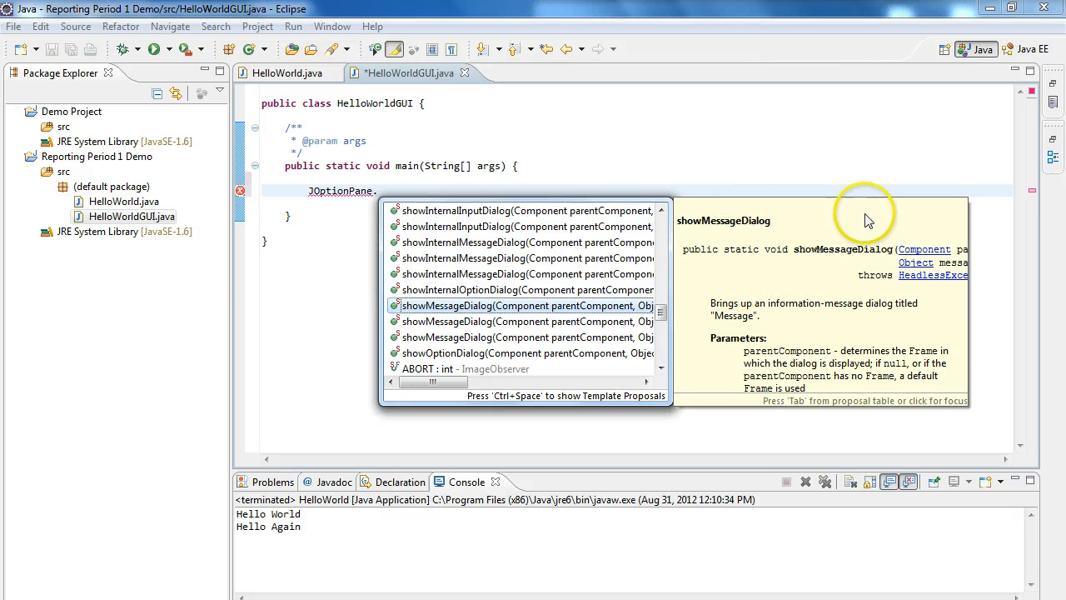
pyautogui.moveTo(736, 291)
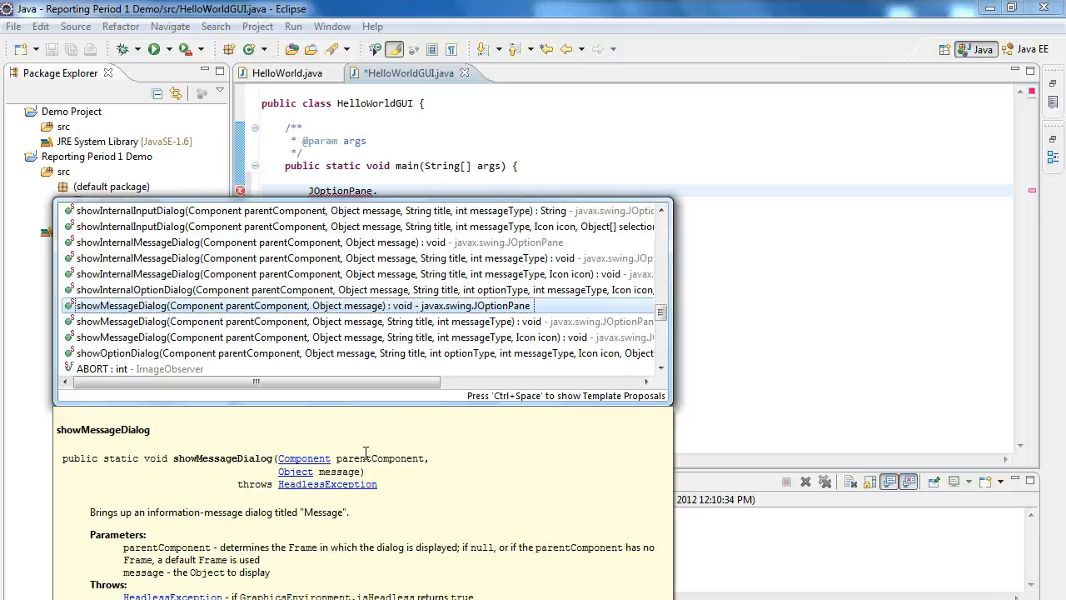
pyautogui.moveTo(154, 457)
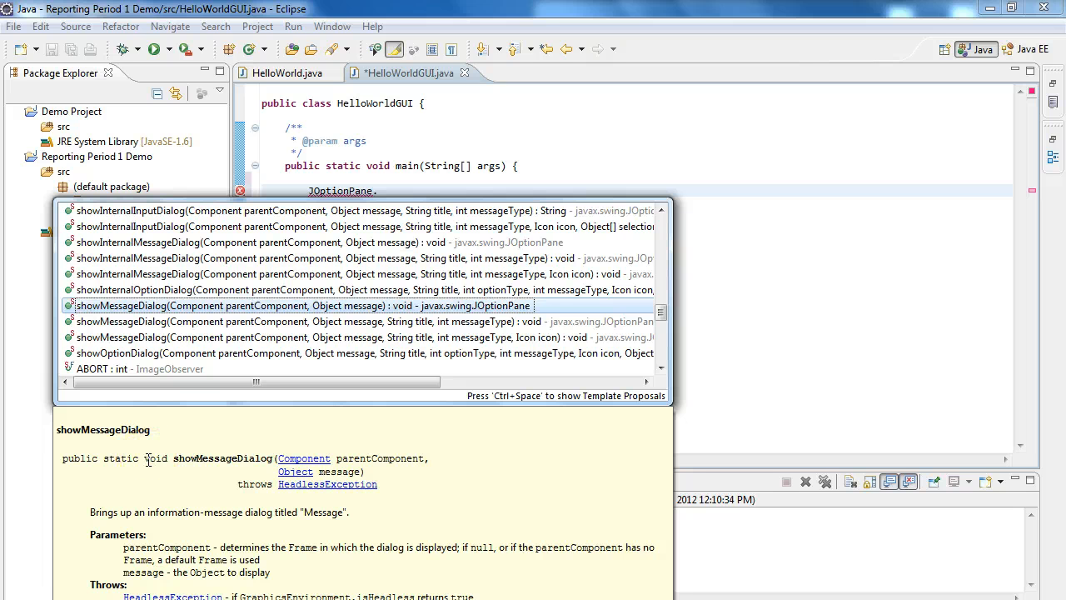
pyautogui.moveTo(178, 459)
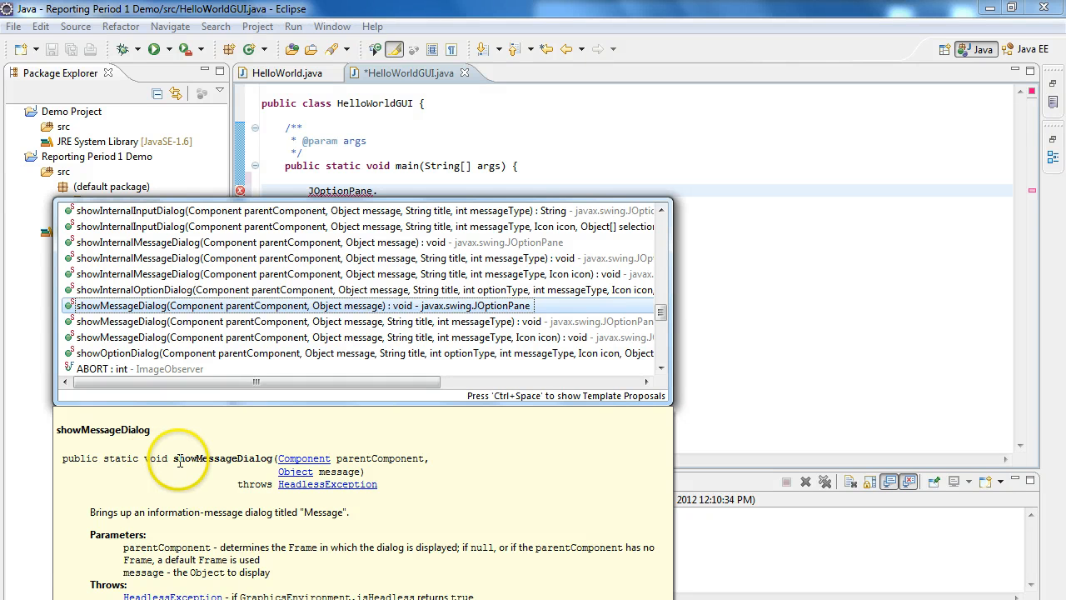
pyautogui.moveTo(273, 456)
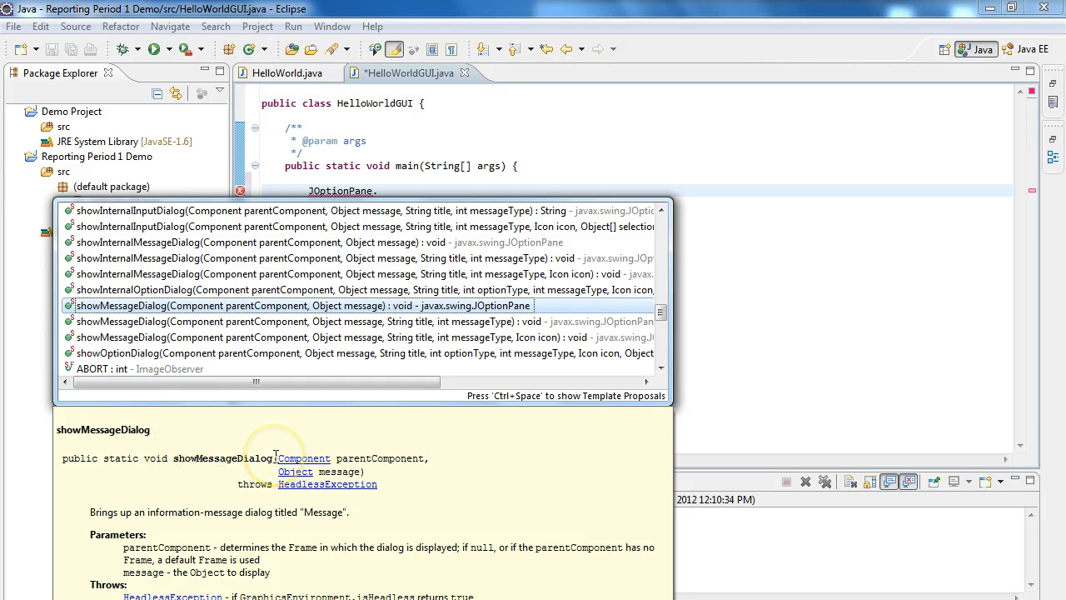
pyautogui.moveTo(275, 456)
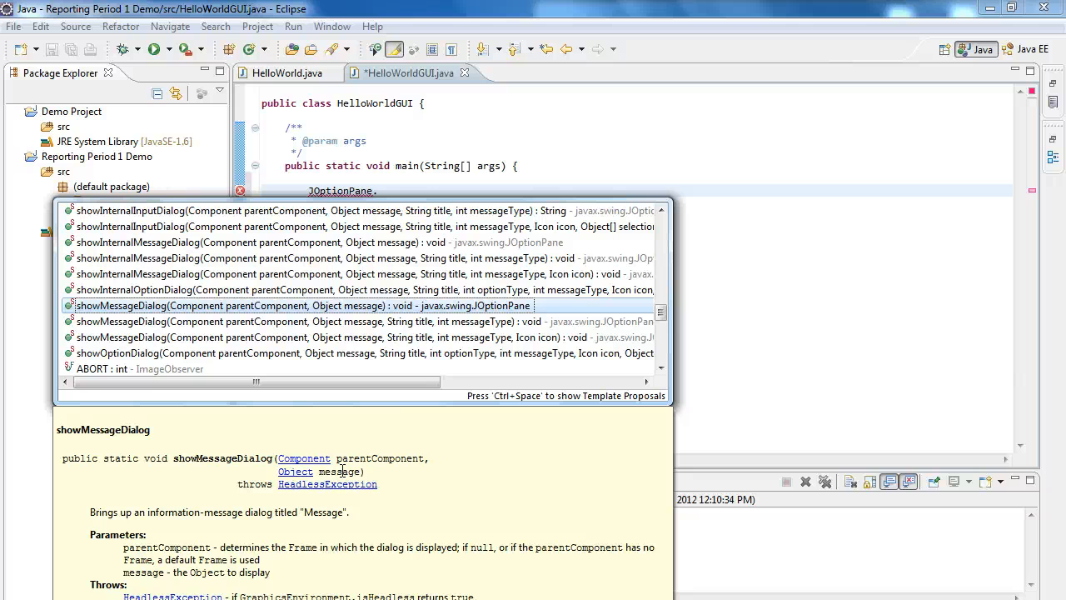
pyautogui.moveTo(332, 470)
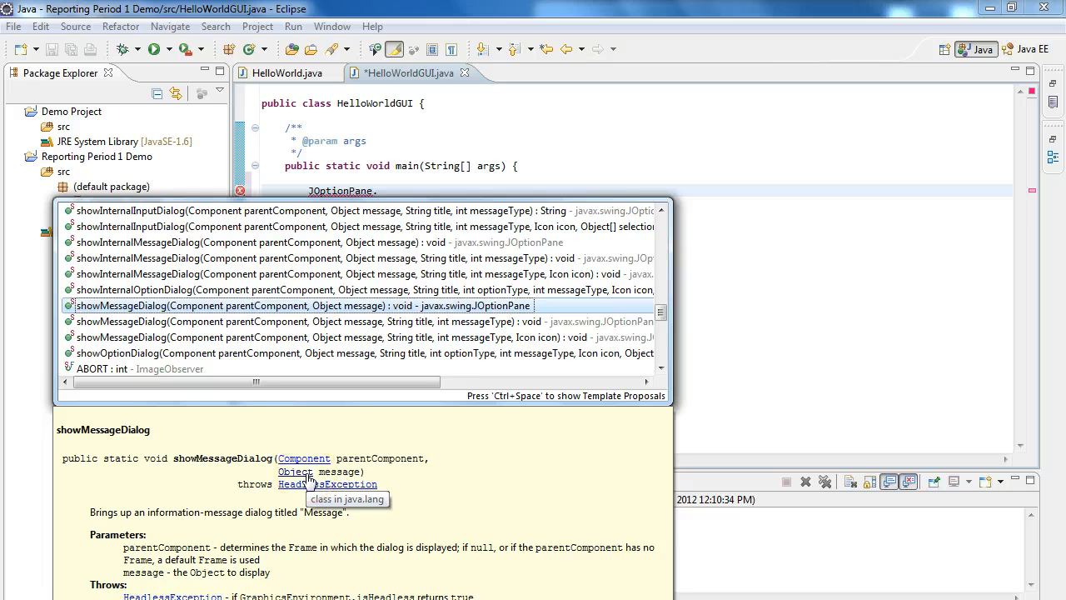
pyautogui.moveTo(300, 480)
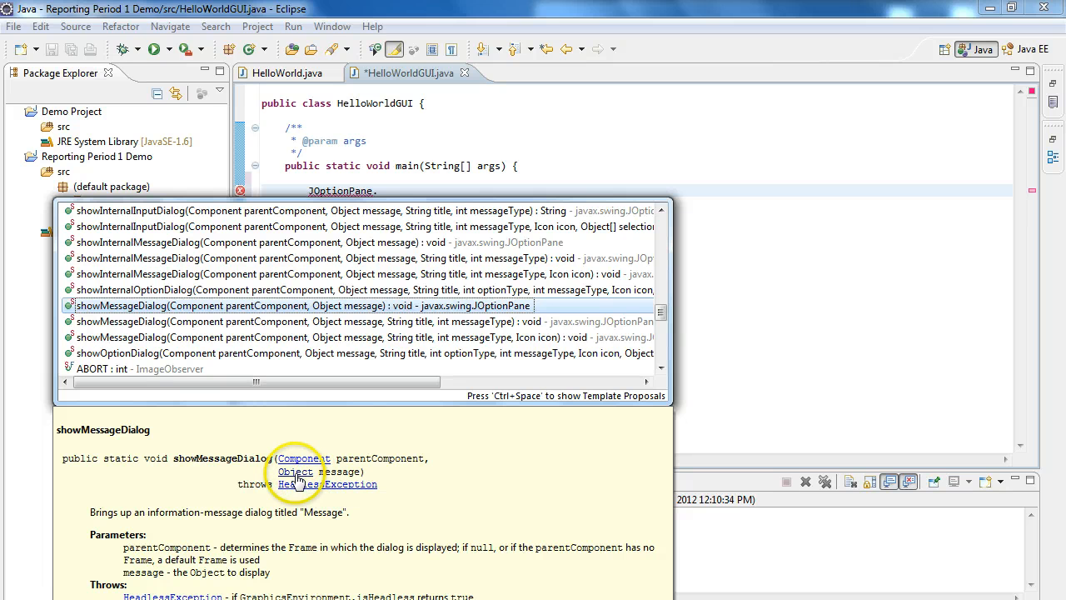
pyautogui.moveTo(374, 282)
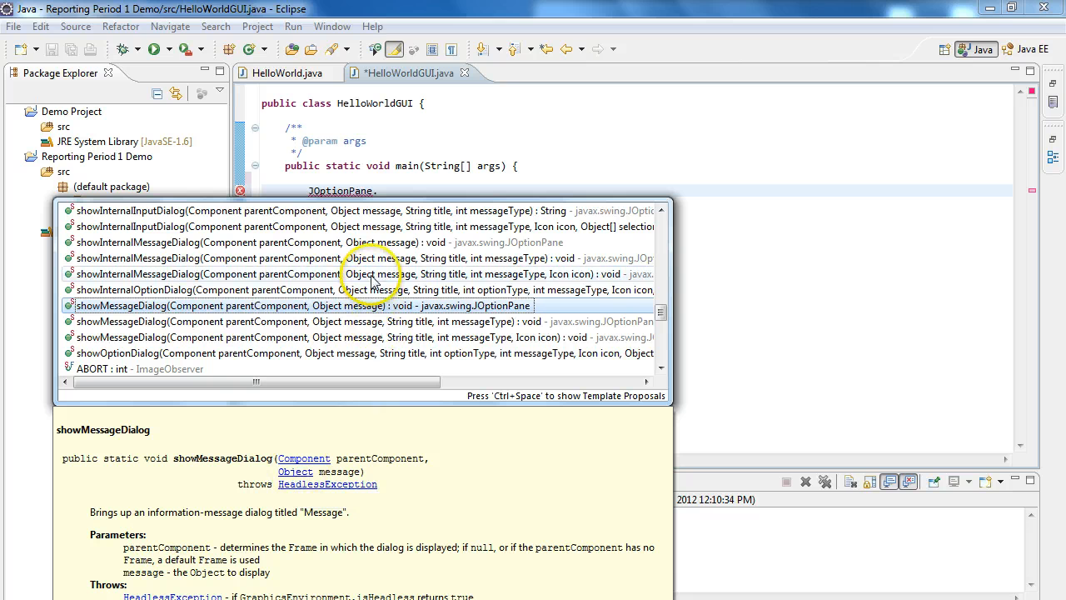
pyautogui.moveTo(347, 313)
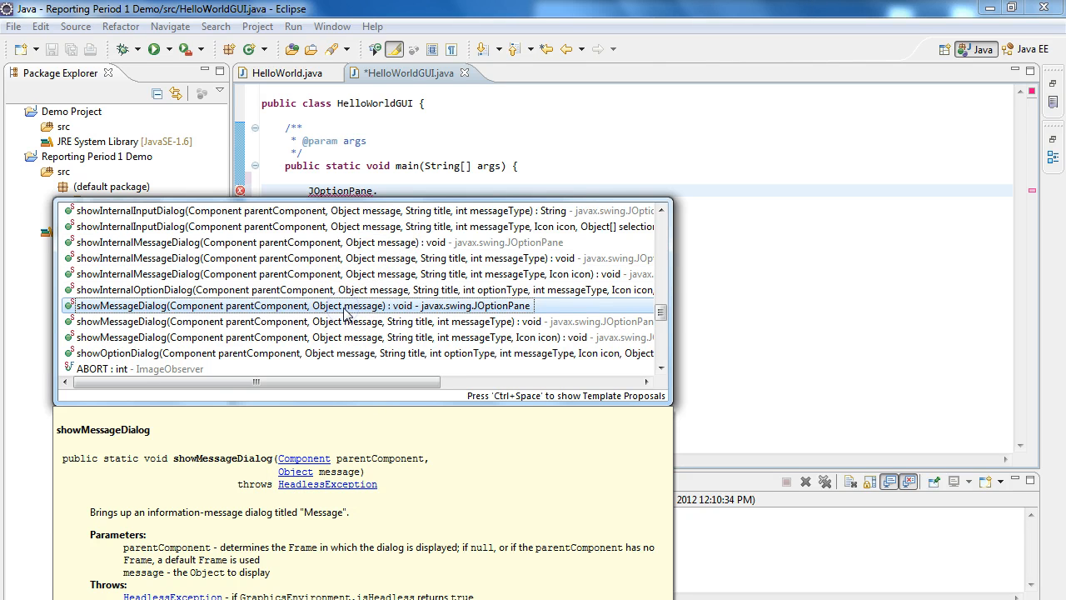
pyautogui.moveTo(125, 317)
pyautogui.write('showMessageDialog(null, "HJ')
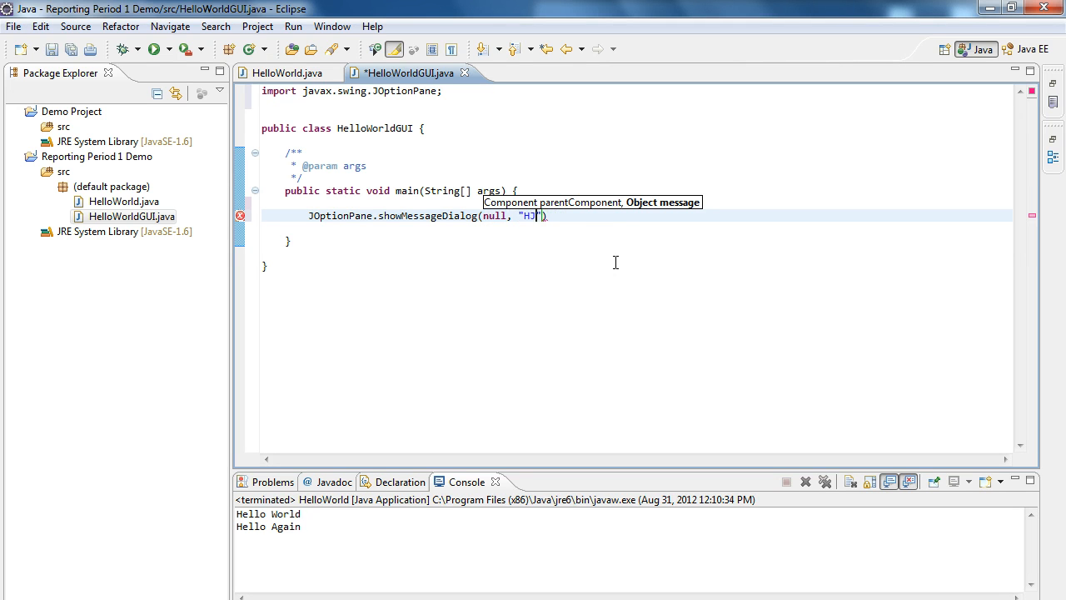
# Complete the call as showMessageDialog(null, "Hello World GUI");
pyautogui.write('ello World J')
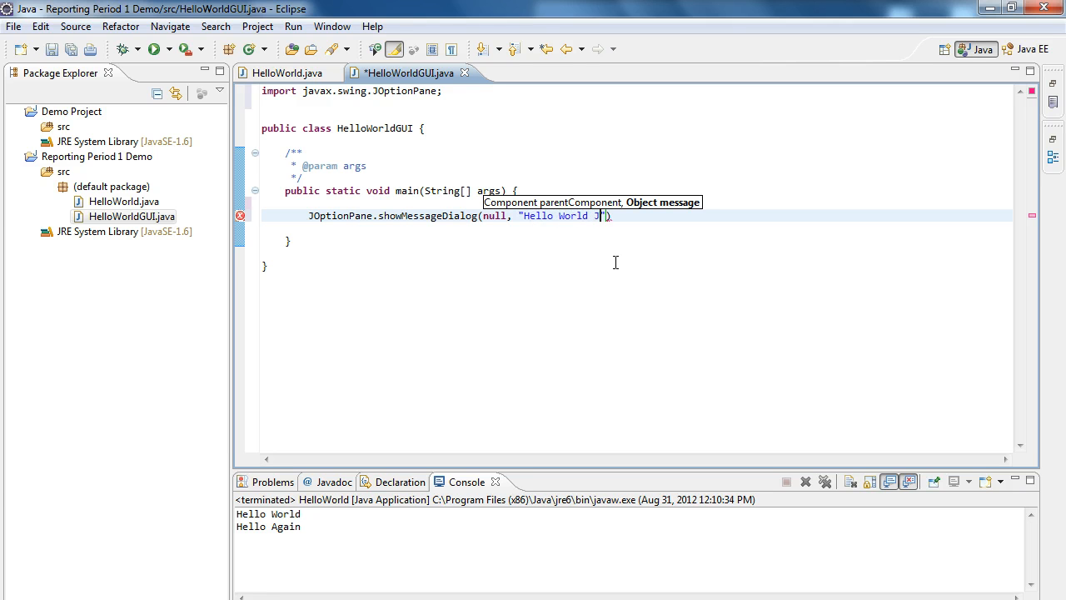
pyautogui.write('UI')
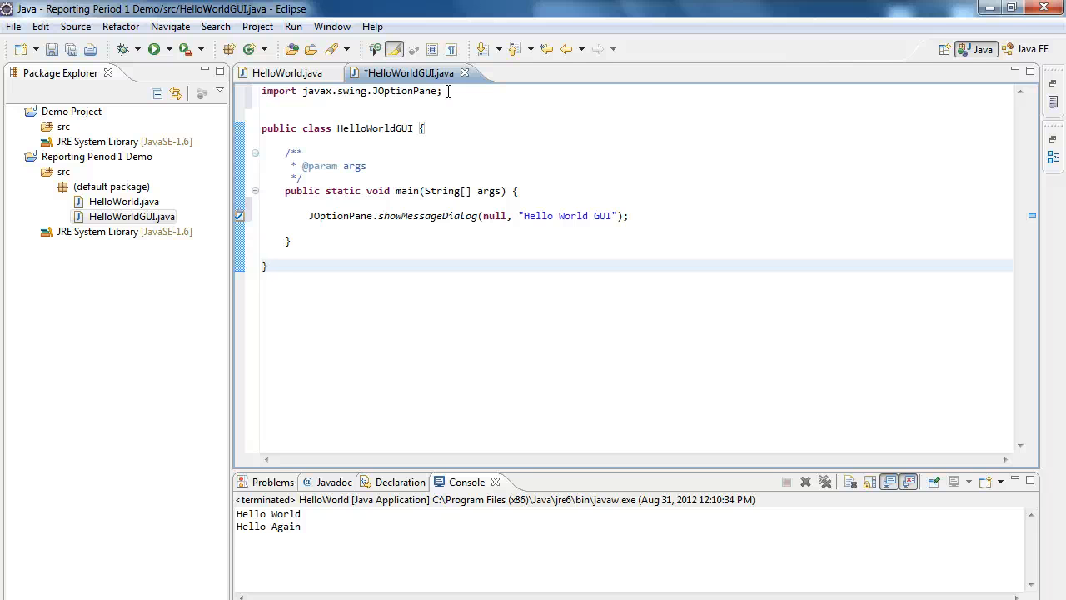
pyautogui.click(268, 265)
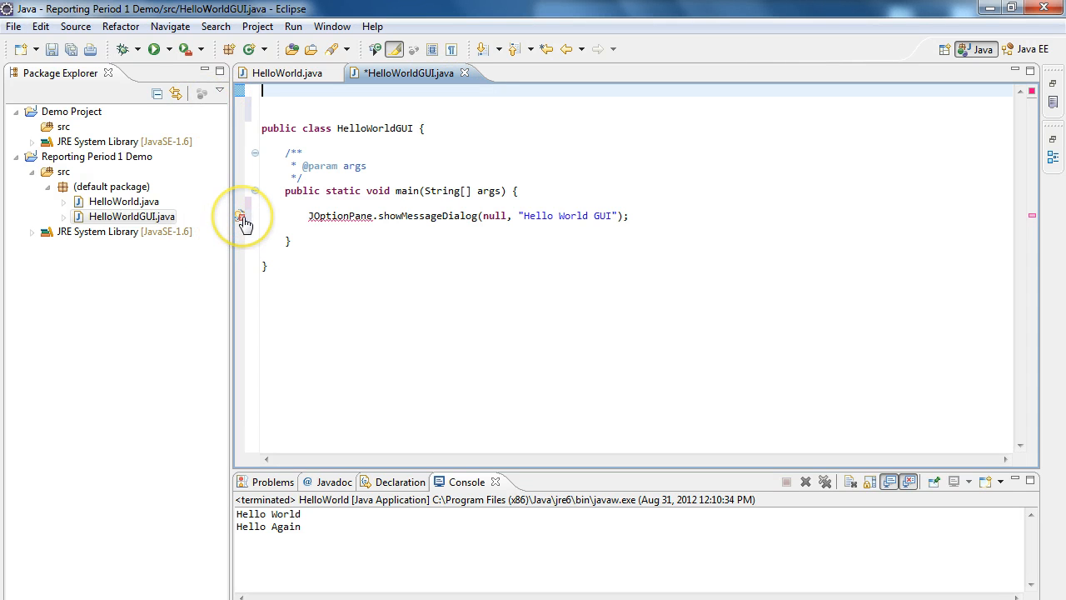
pyautogui.moveTo(243, 218)
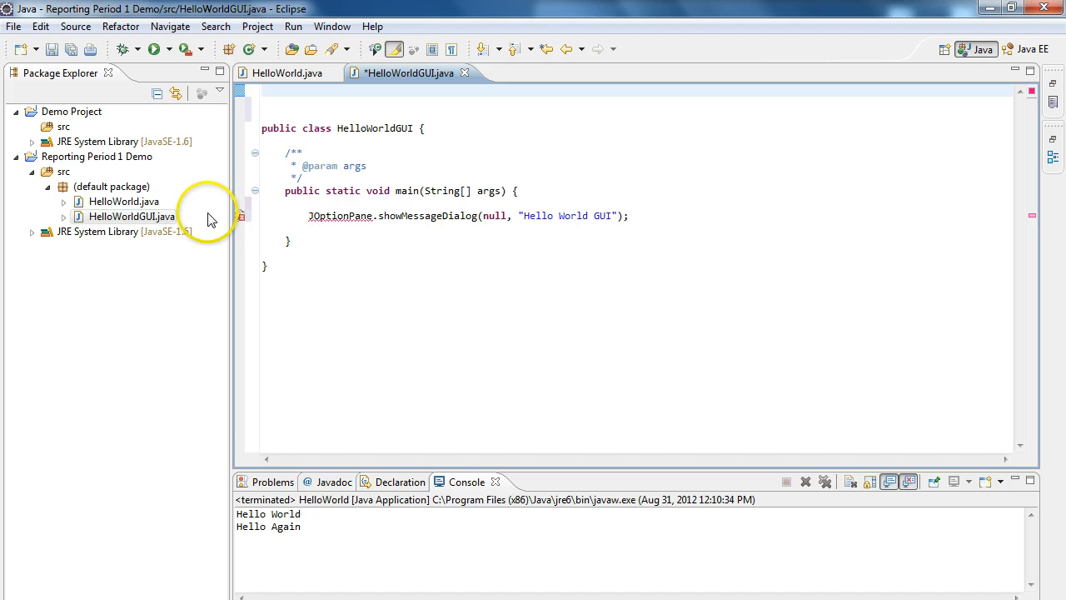
pyautogui.rightClick(241, 217)
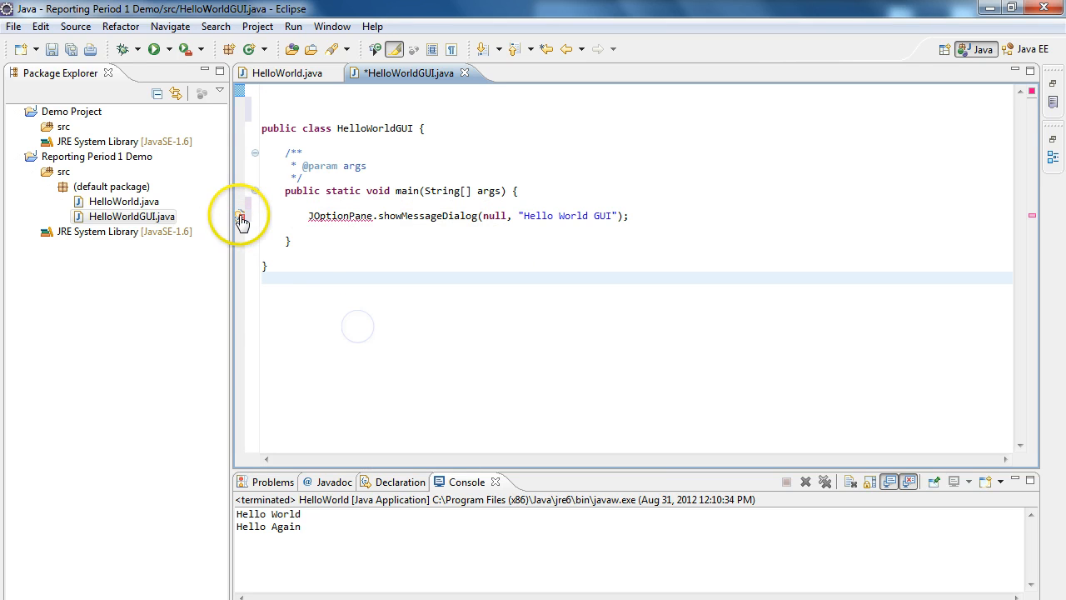
pyautogui.click(242, 221)
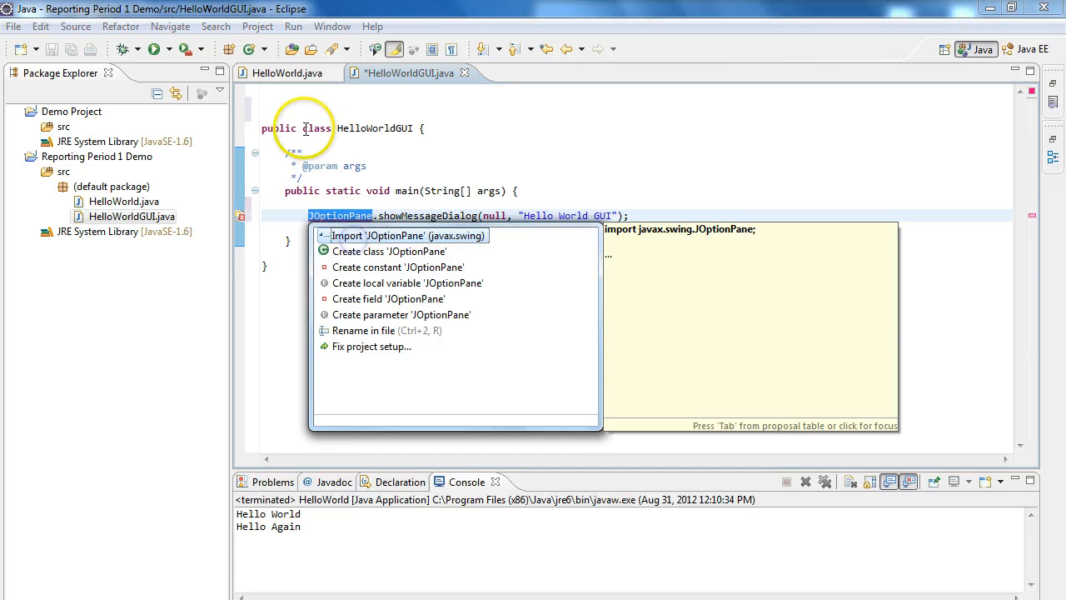
pyautogui.click(407, 235)
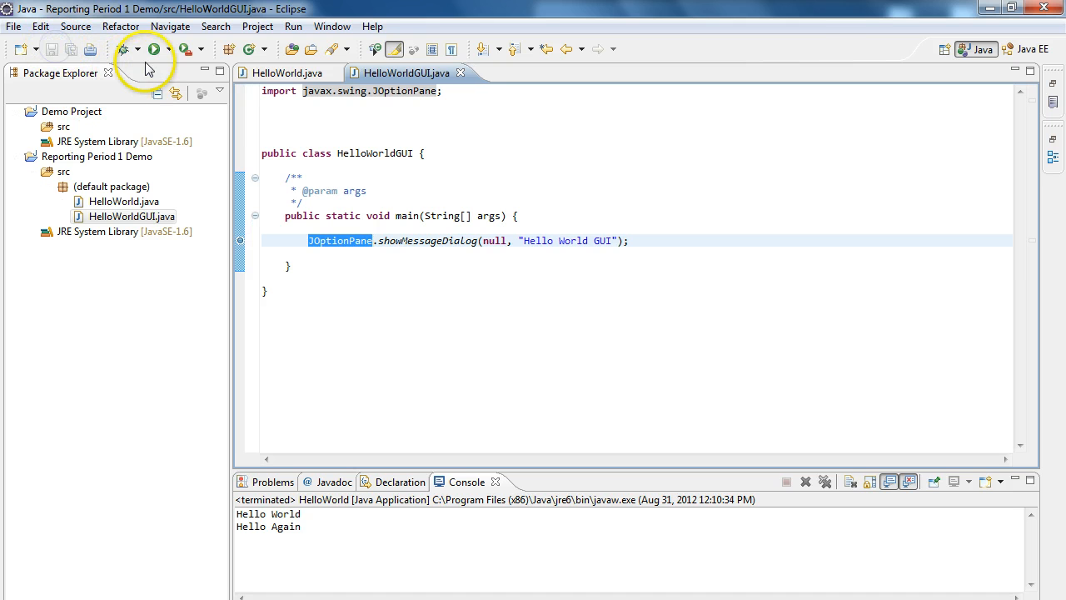
# Run HelloWorldGUI and acknowledge the "Hello World GUI" message with OK
pyautogui.click(154, 48)
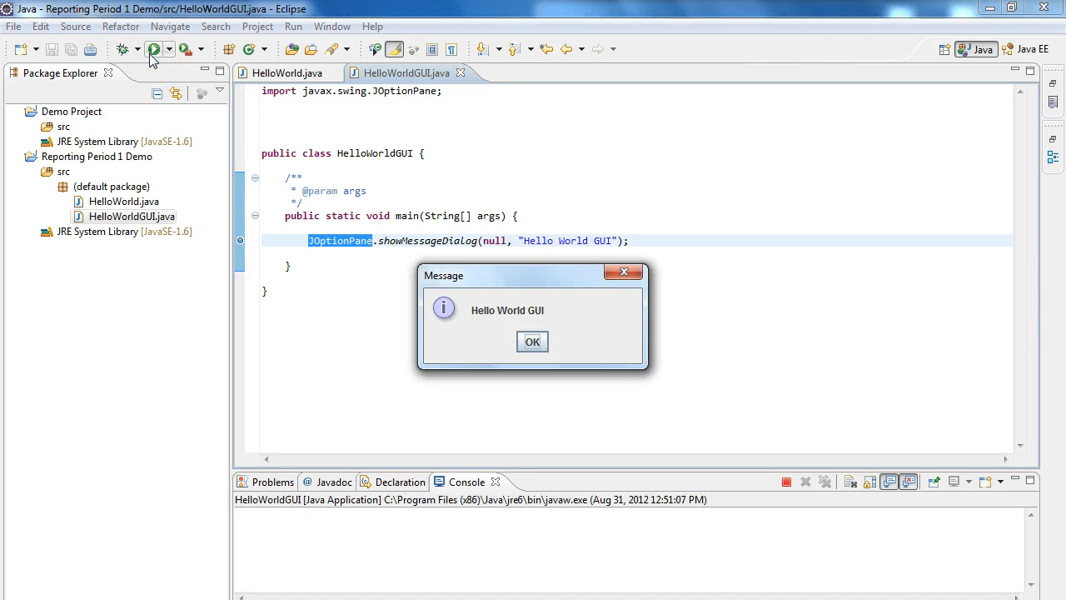
pyautogui.moveTo(543, 286)
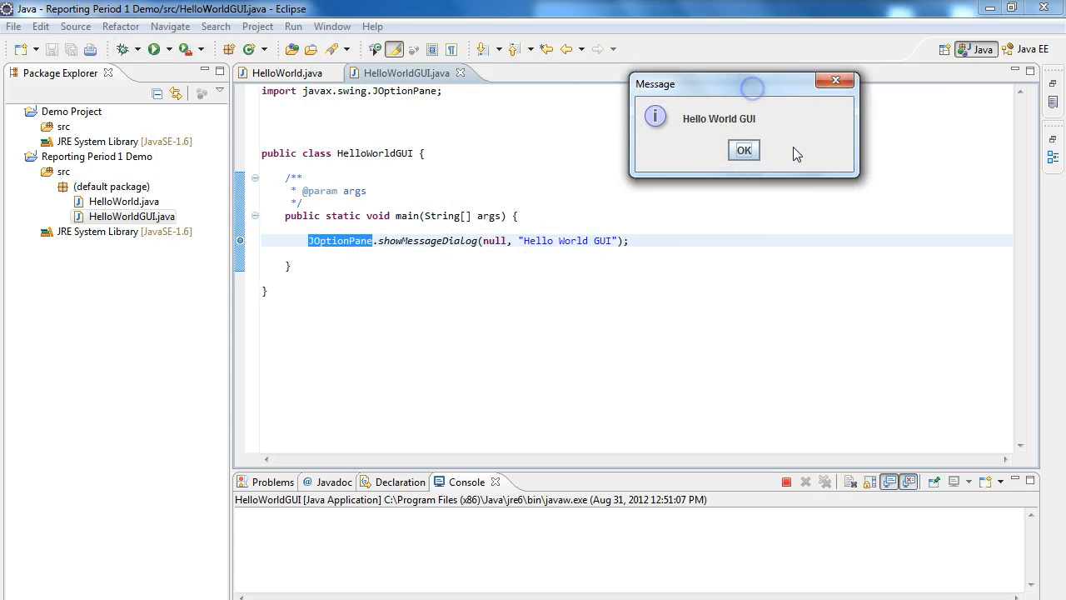
pyautogui.moveTo(733, 193)
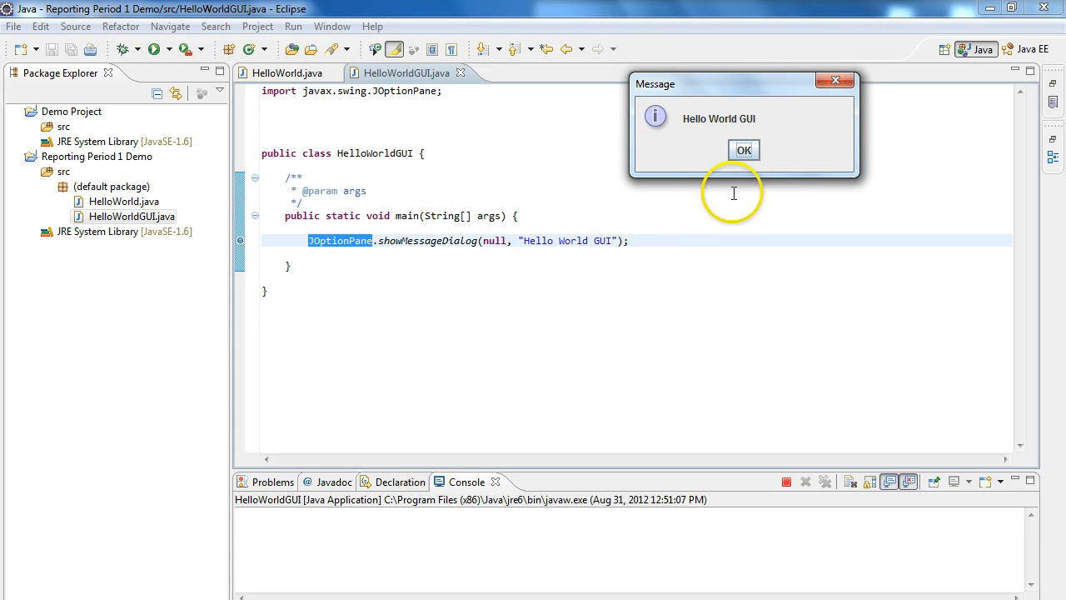
pyautogui.moveTo(858, 60)
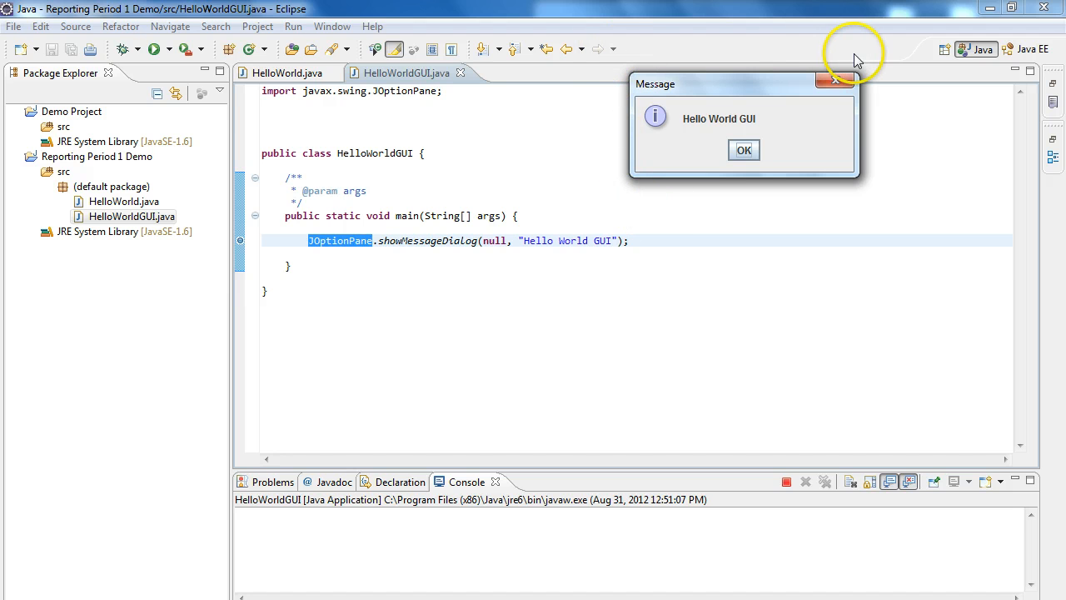
pyautogui.moveTo(858, 60)
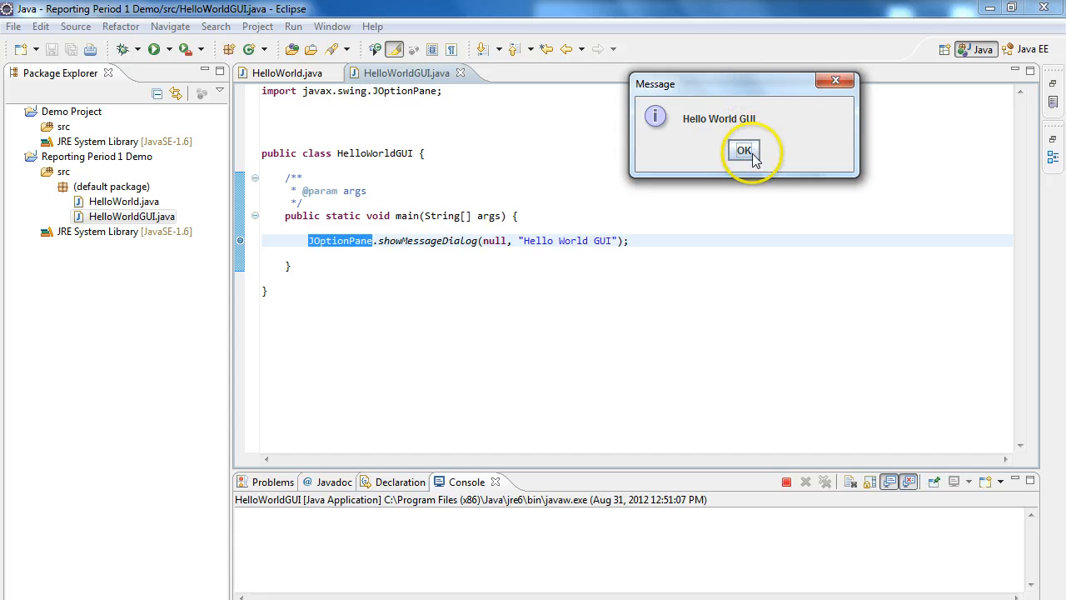
pyautogui.moveTo(723, 180)
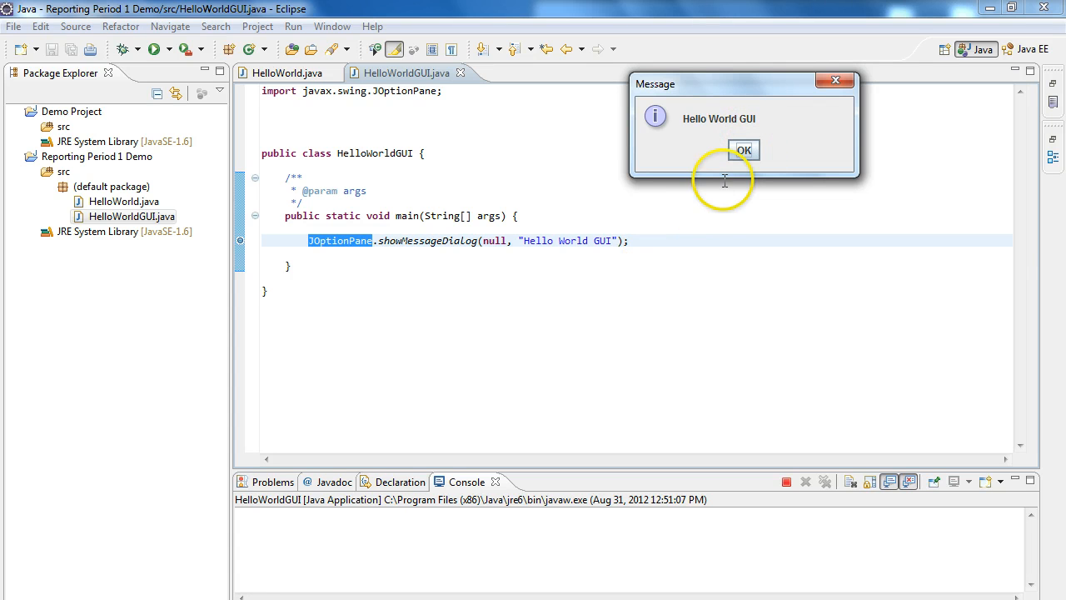
pyautogui.click(743, 150)
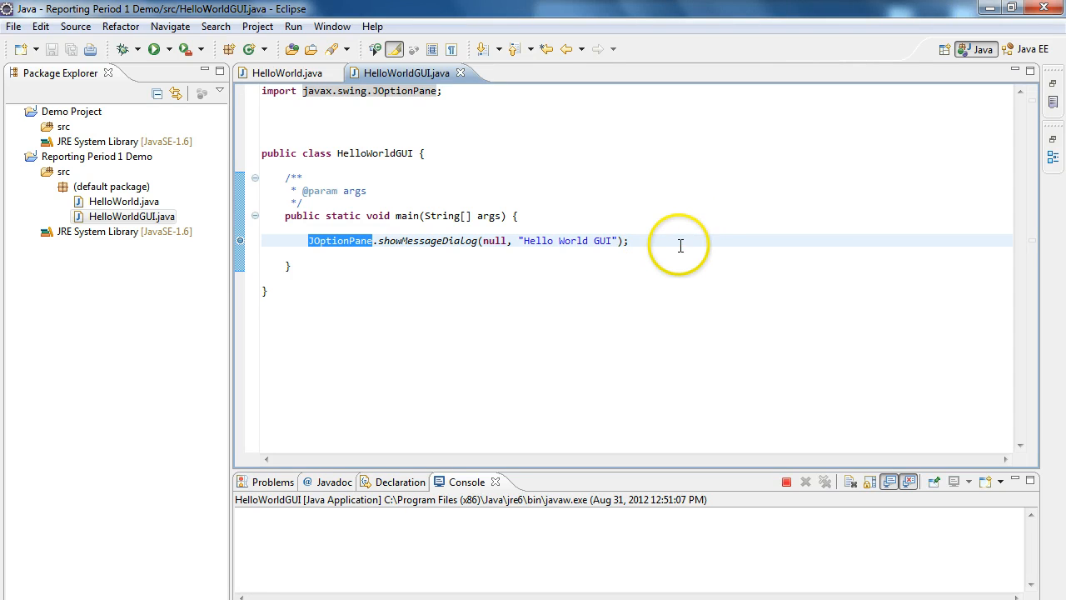
# Add a second line JOptionPane.showMessageDialog(null, "Hello Again"); after the first call
pyautogui.write('J')
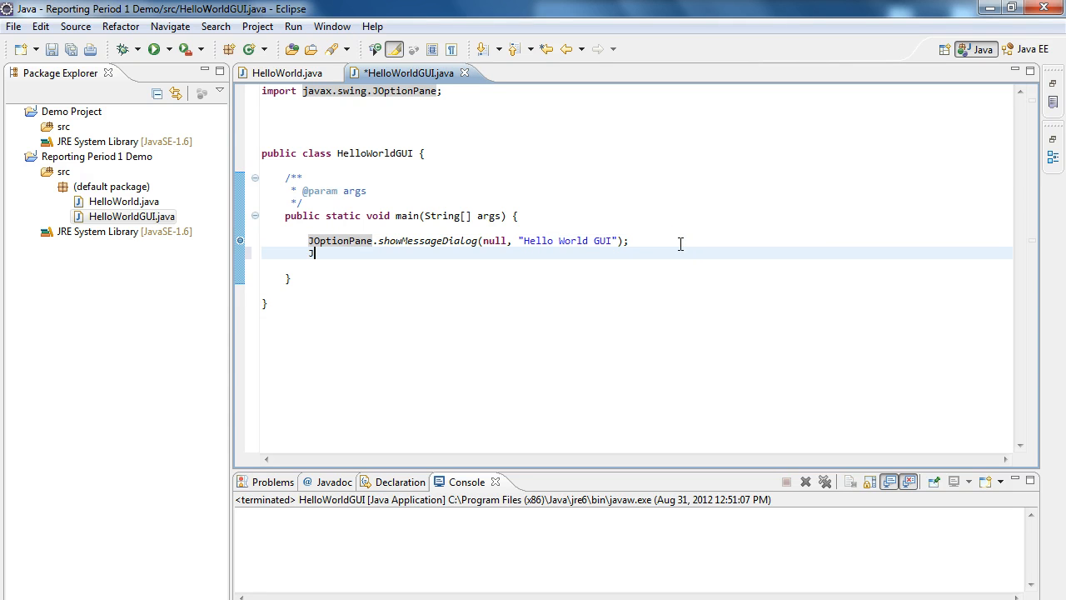
pyautogui.write('Ptio')
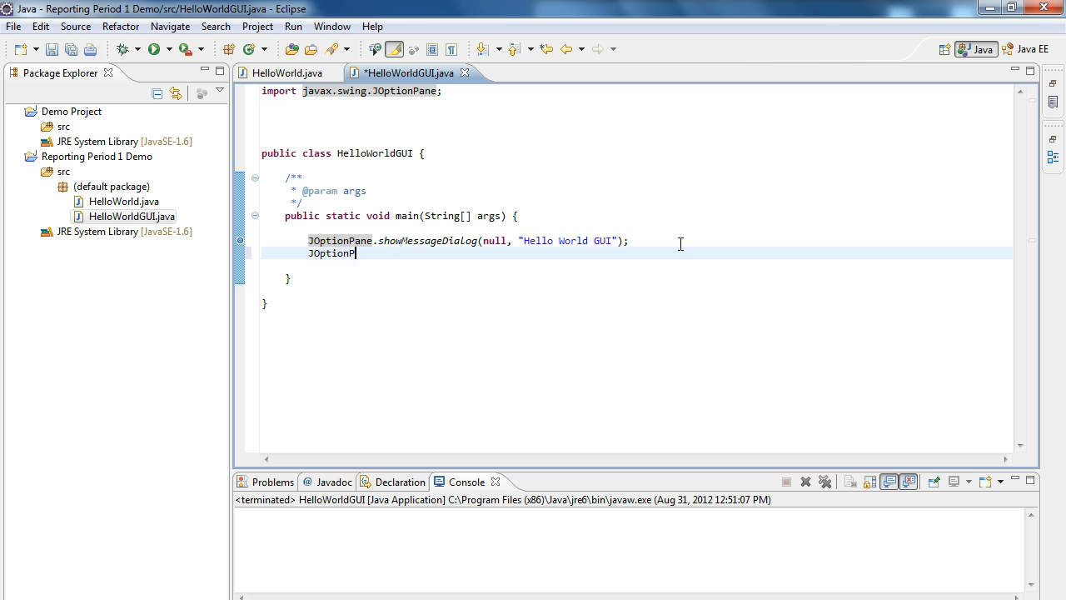
pyautogui.write('ane.showMess')
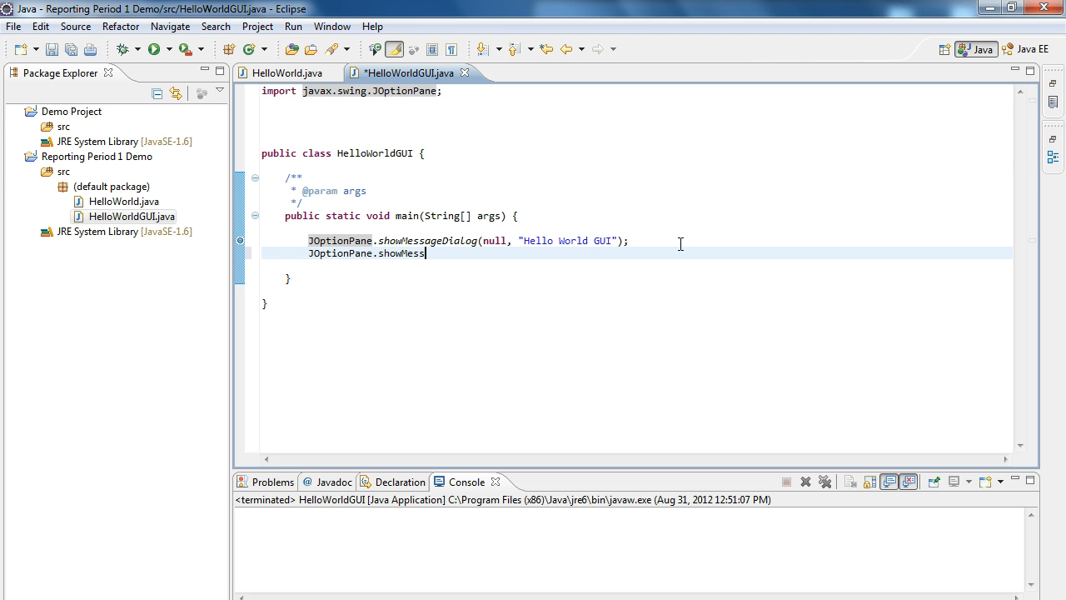
pyautogui.write('ageDialog(')
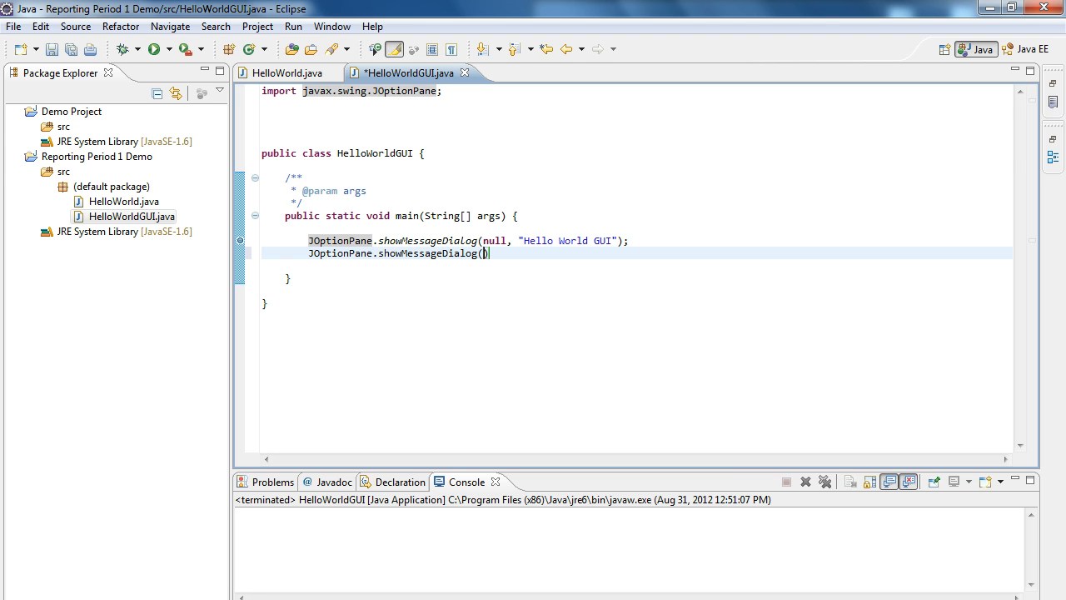
pyautogui.write('null, "')
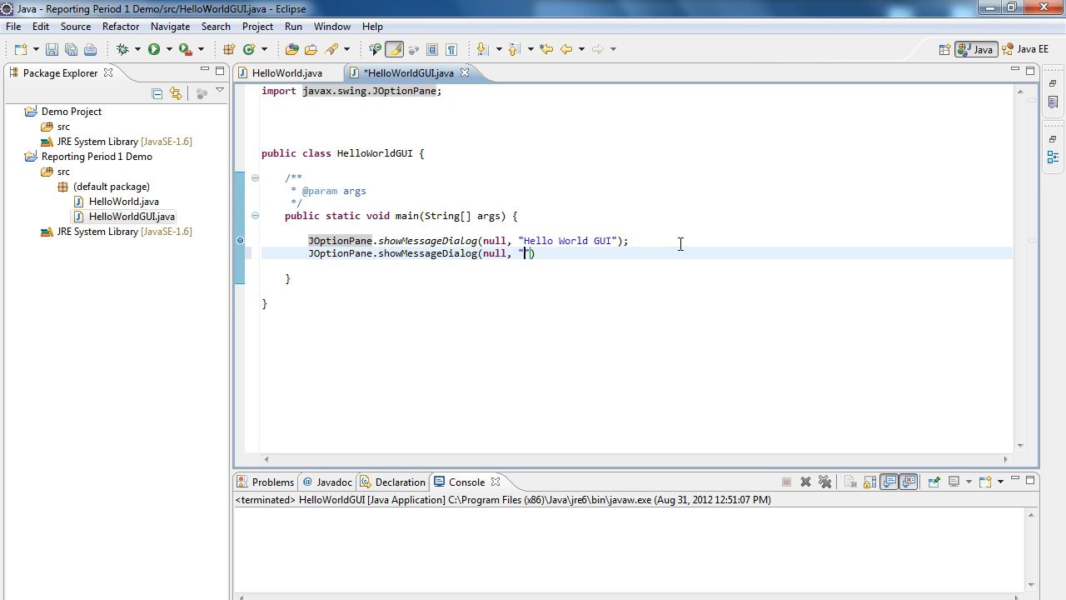
pyautogui.write('Hello Again')
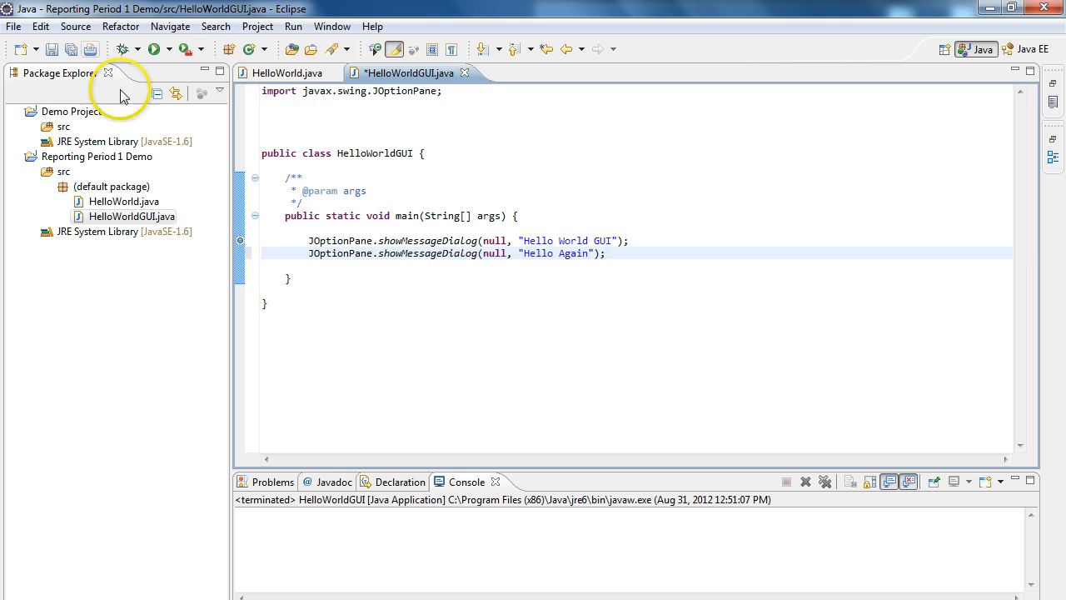
# Debug HelloWorldGUI and decline the switch to the Debug perspective, pausing at the line-13 breakpoint
pyautogui.click(121, 50)
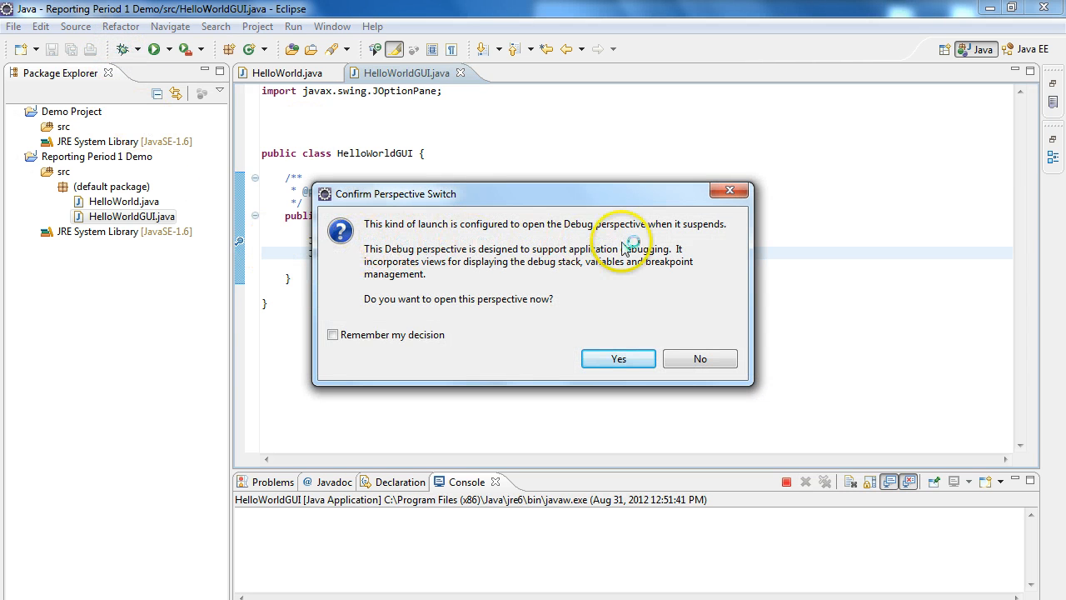
pyautogui.moveTo(406, 315)
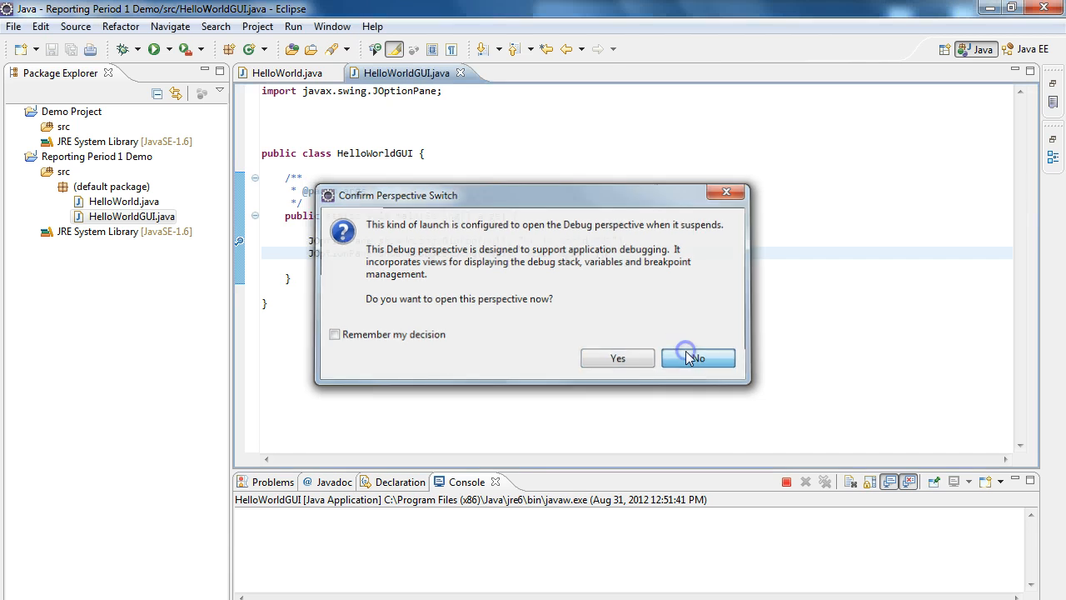
pyautogui.click(696, 356)
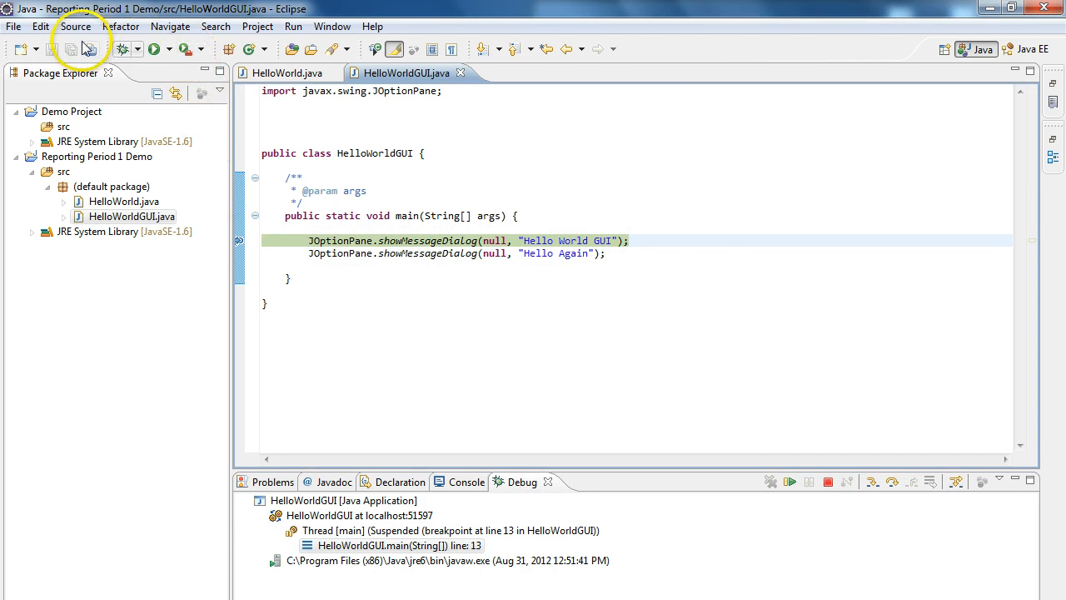
# Resume from the breakpoint and acknowledge the "Hello World GUI" then "Hello Again" messages
pyautogui.click(153, 50)
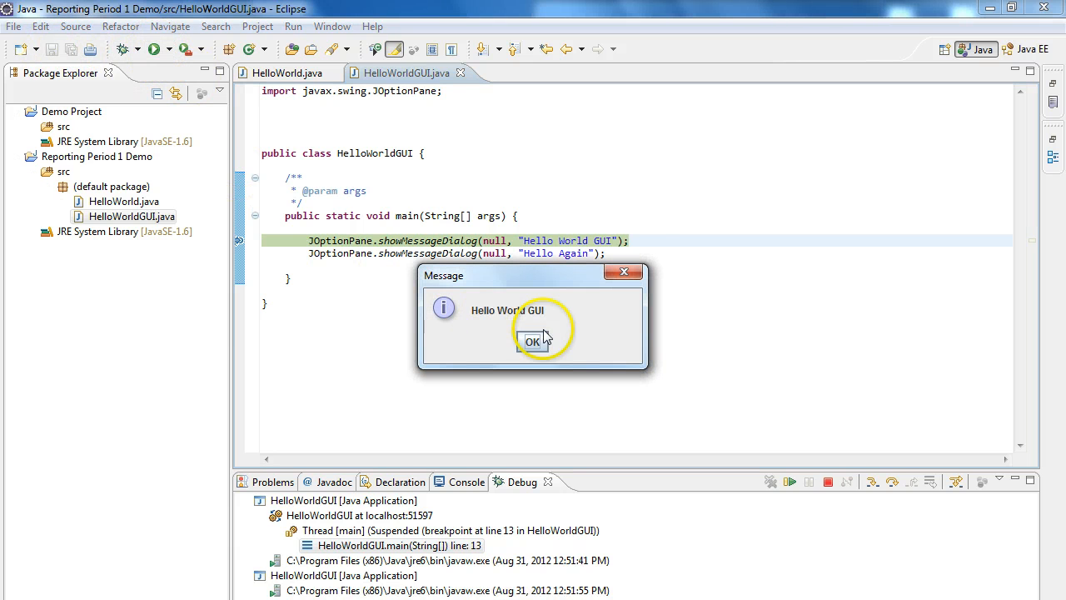
pyautogui.click(533, 344)
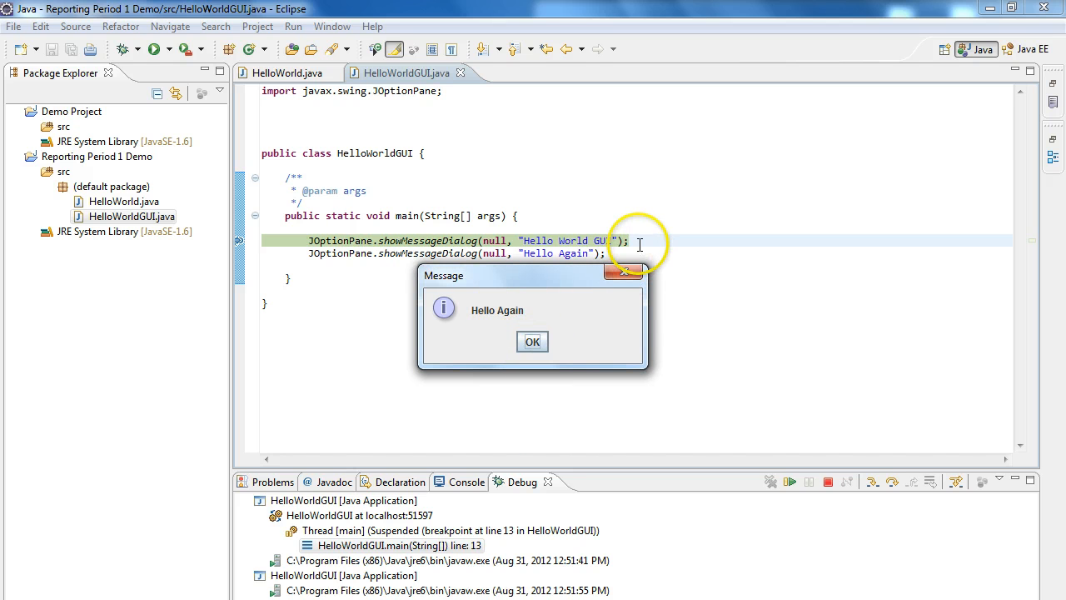
pyautogui.click(533, 341)
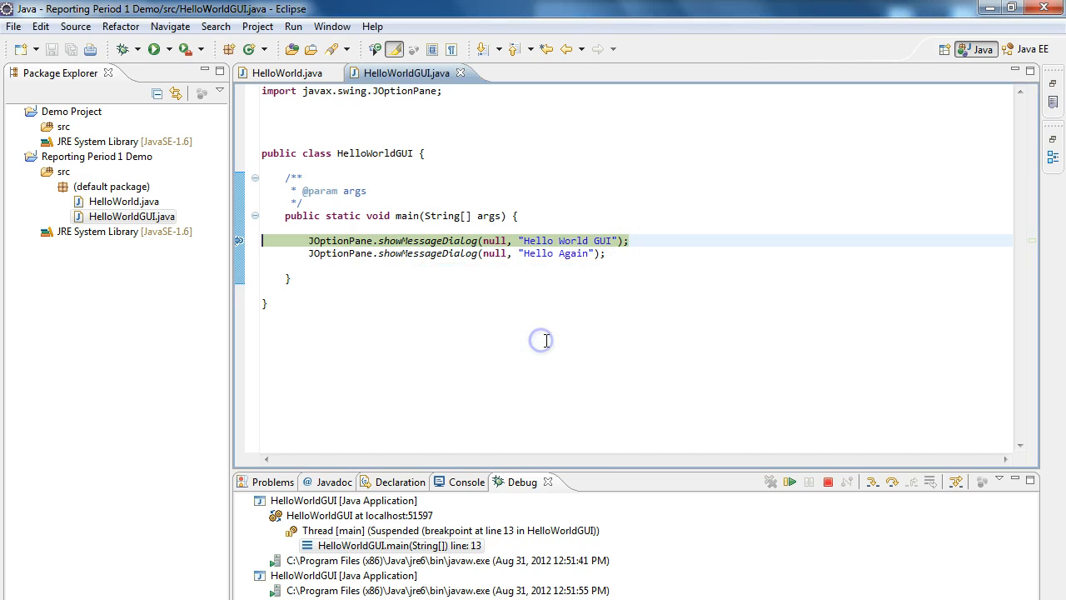